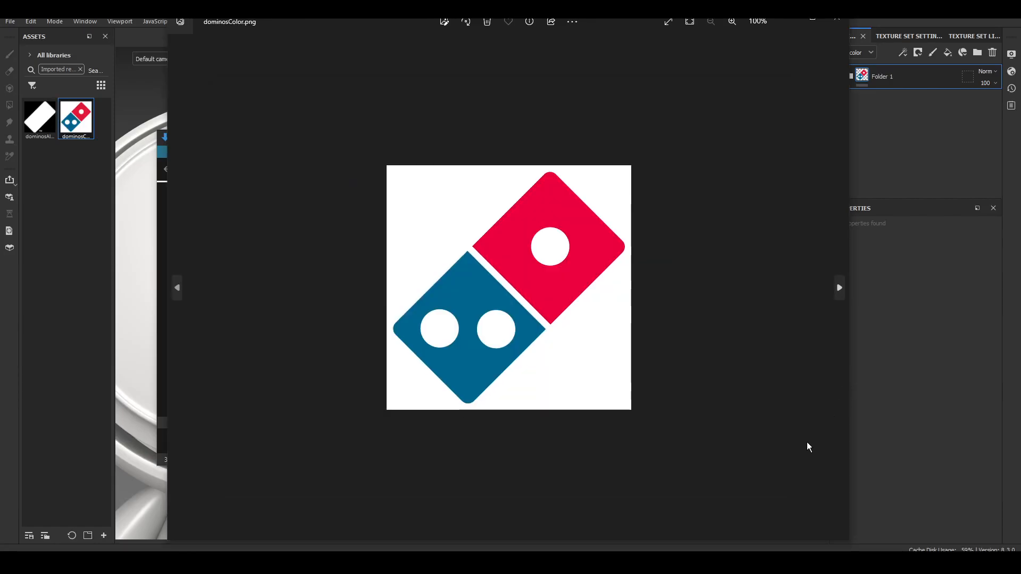
{"action": "mouse_move", "coordinate": [847, 446]}
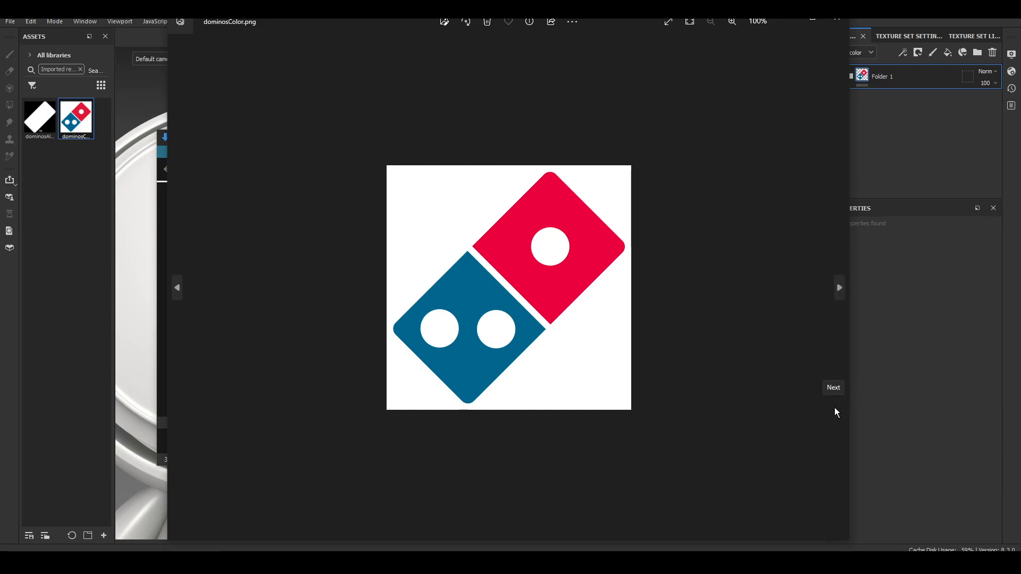
{"action": "mouse_move", "coordinate": [657, 297]}
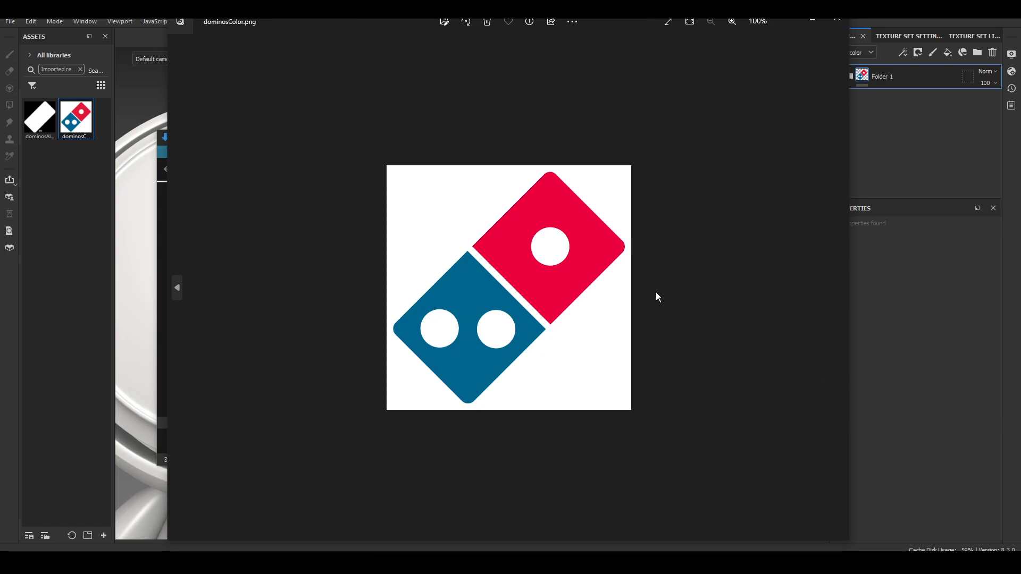
{"action": "mouse_move", "coordinate": [656, 281]}
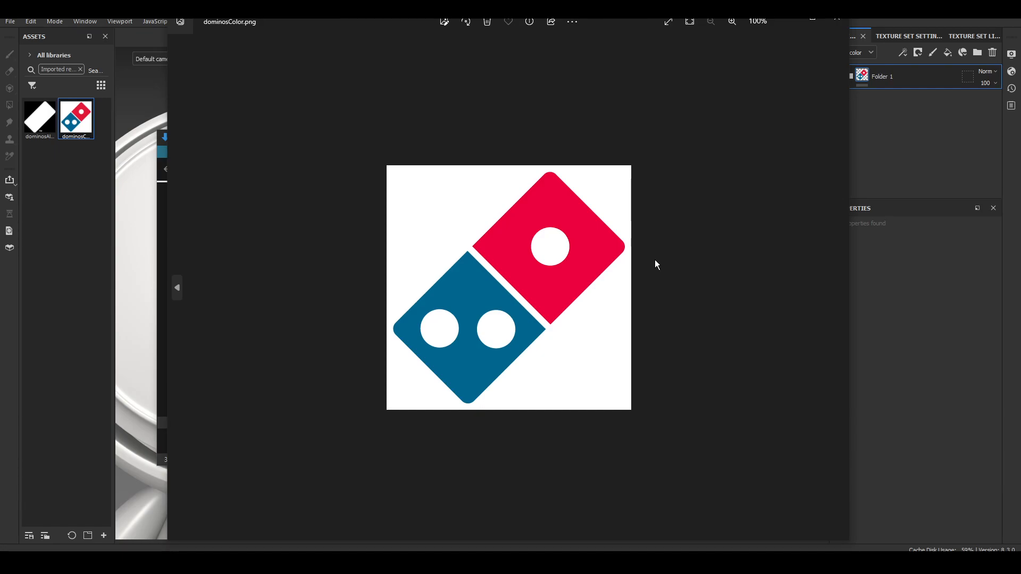
{"action": "mouse_move", "coordinate": [616, 26]}
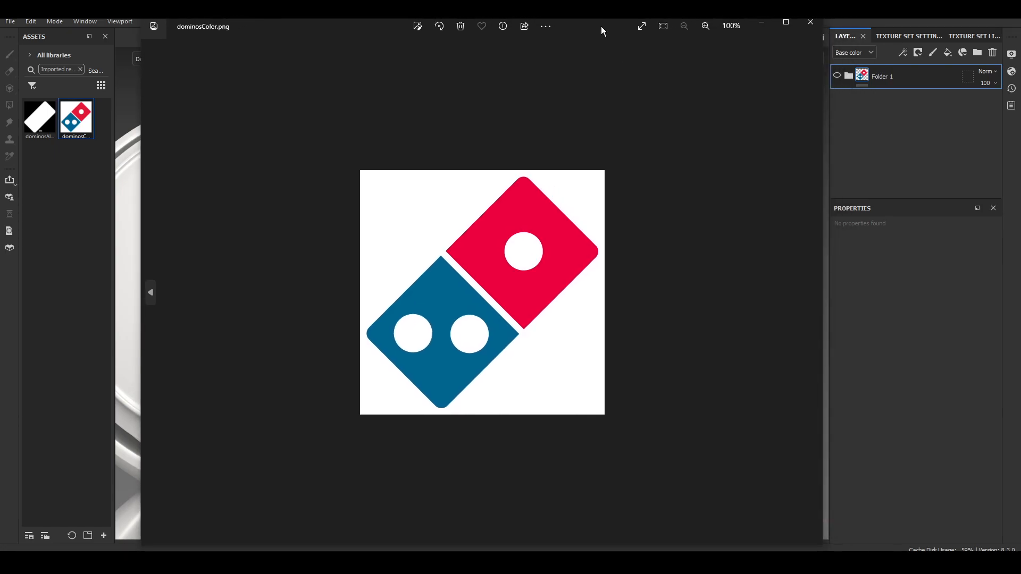
{"action": "mouse_move", "coordinate": [657, 255]}
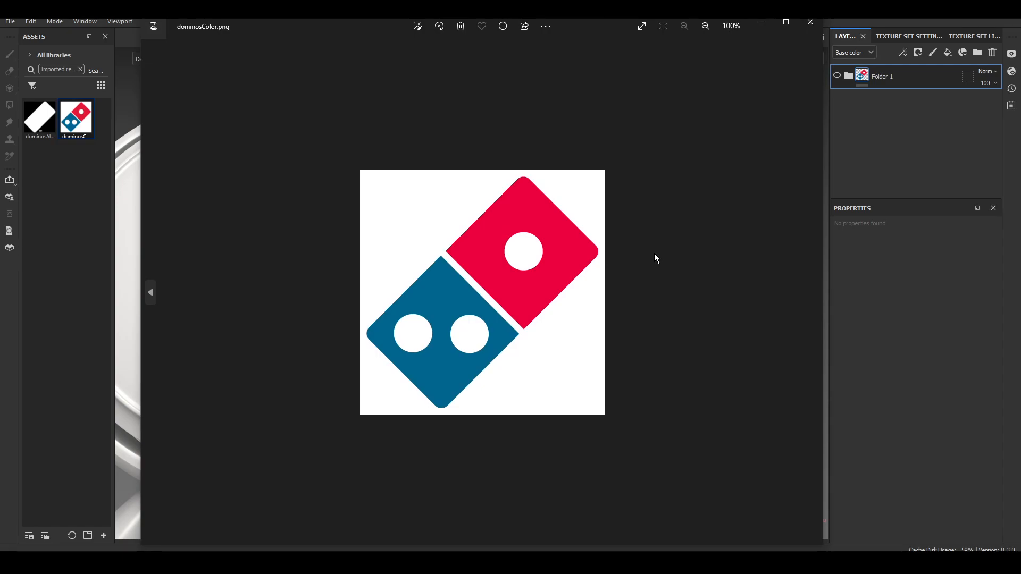
{"action": "mouse_move", "coordinate": [658, 90]}
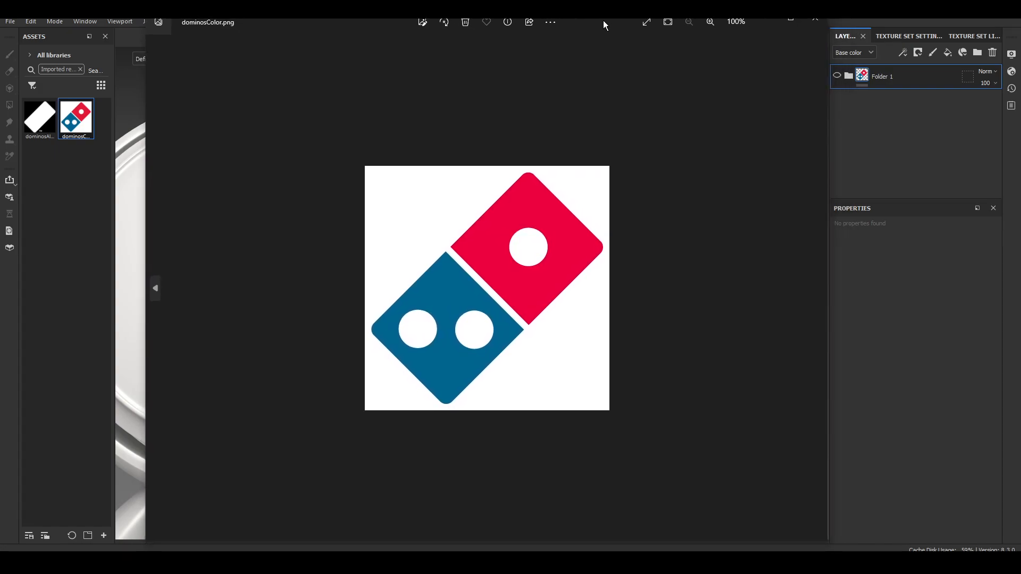
{"action": "mouse_move", "coordinate": [610, 34]}
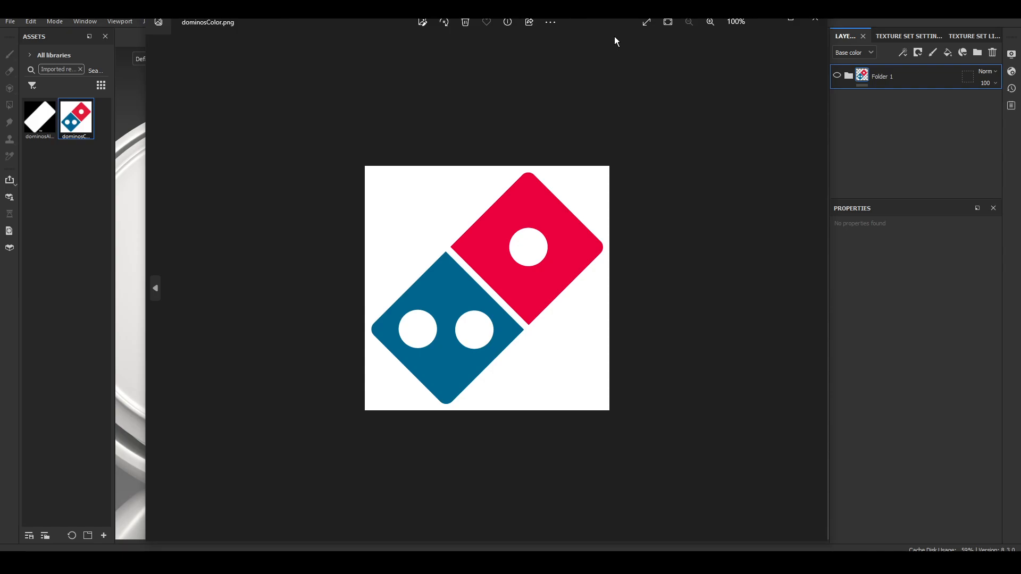
{"action": "mouse_move", "coordinate": [630, 38]}
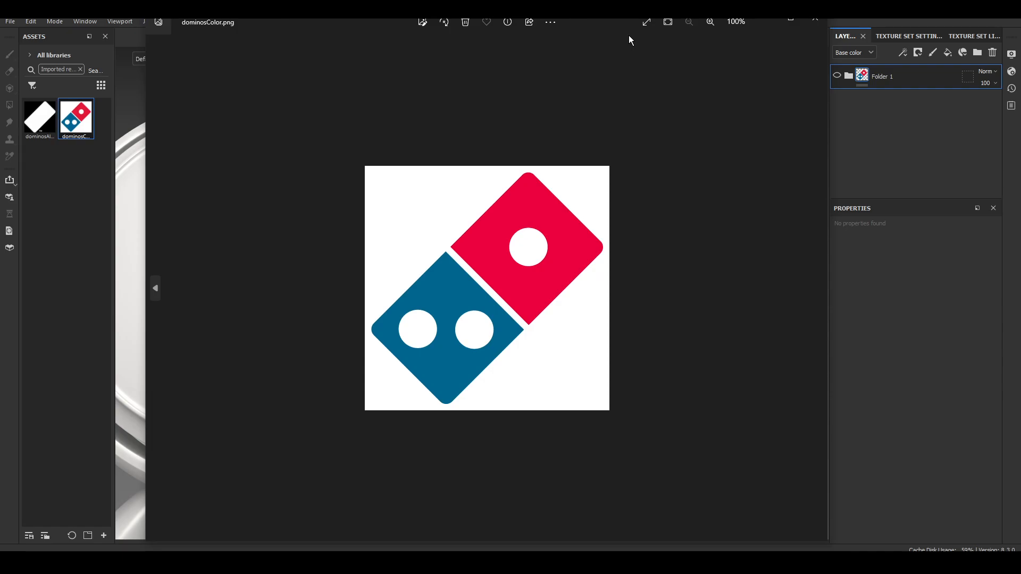
{"action": "mouse_move", "coordinate": [542, 170]}
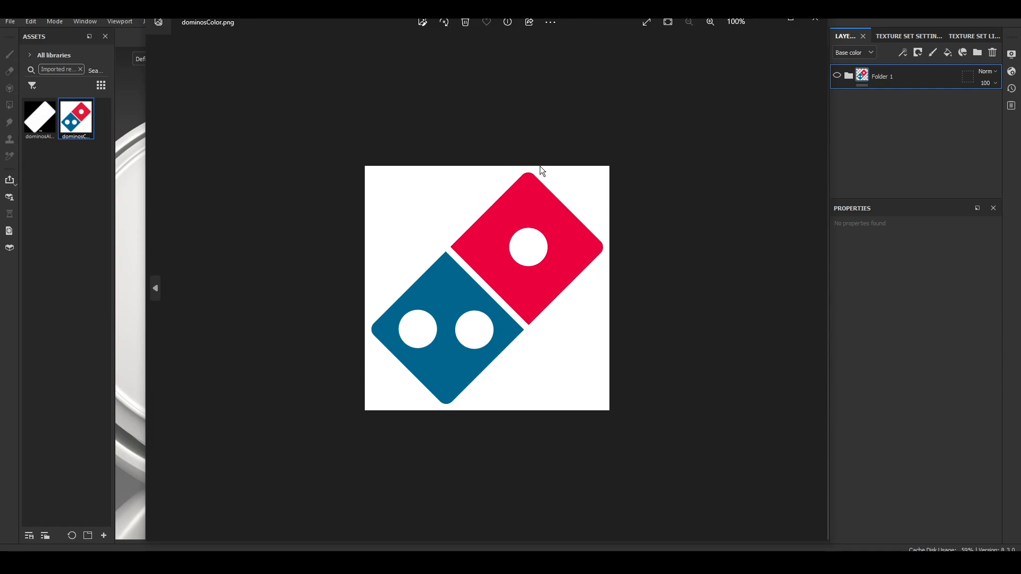
{"action": "mouse_move", "coordinate": [481, 388]}
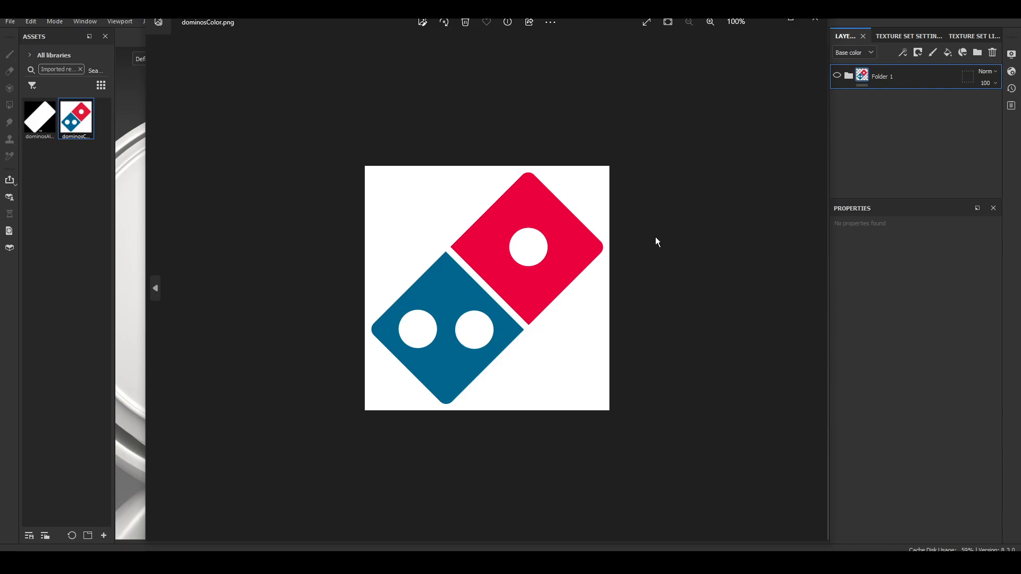
{"action": "mouse_move", "coordinate": [642, 225]}
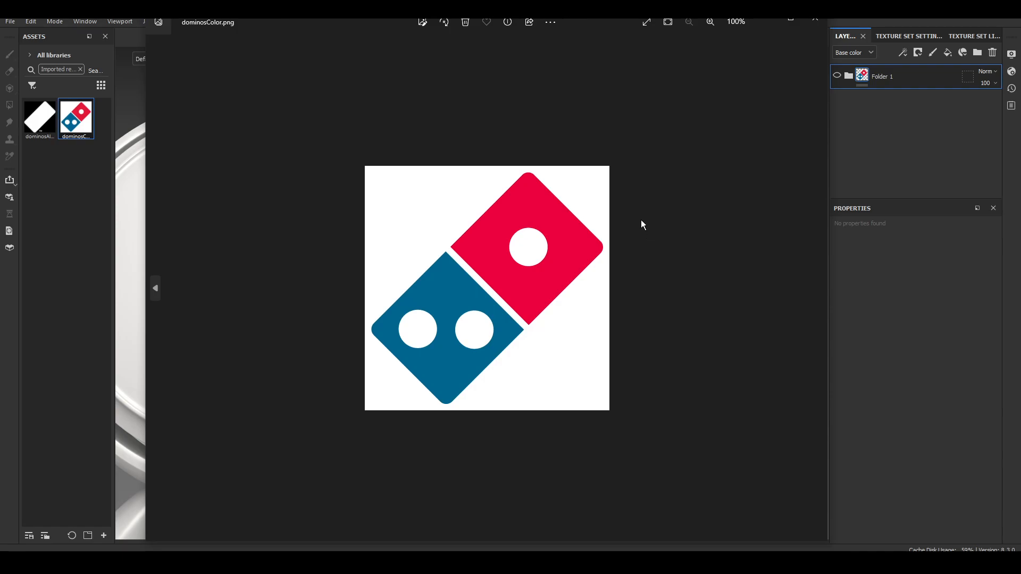
{"action": "mouse_move", "coordinate": [468, 266]}
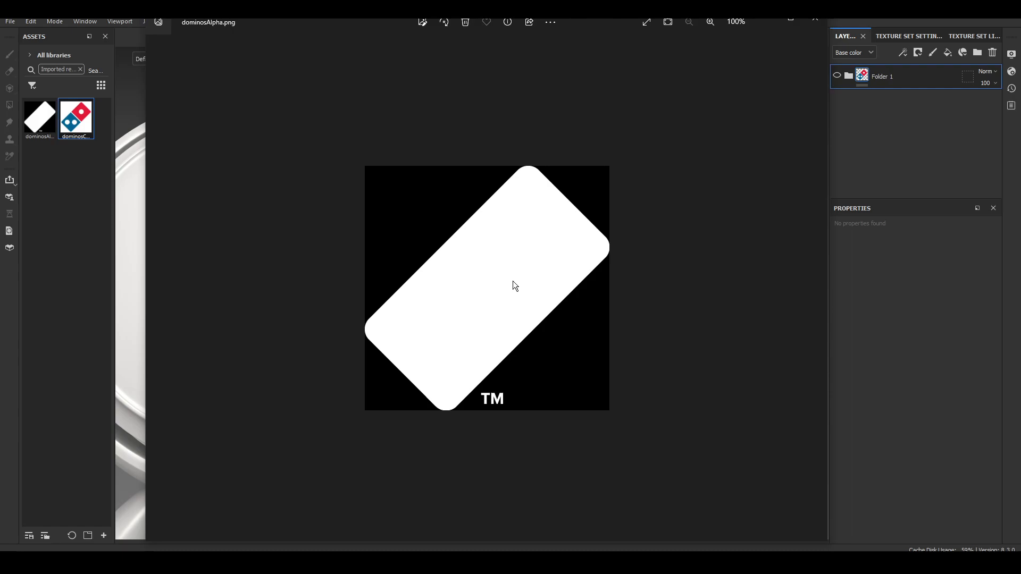
{"action": "mouse_move", "coordinate": [437, 337]}
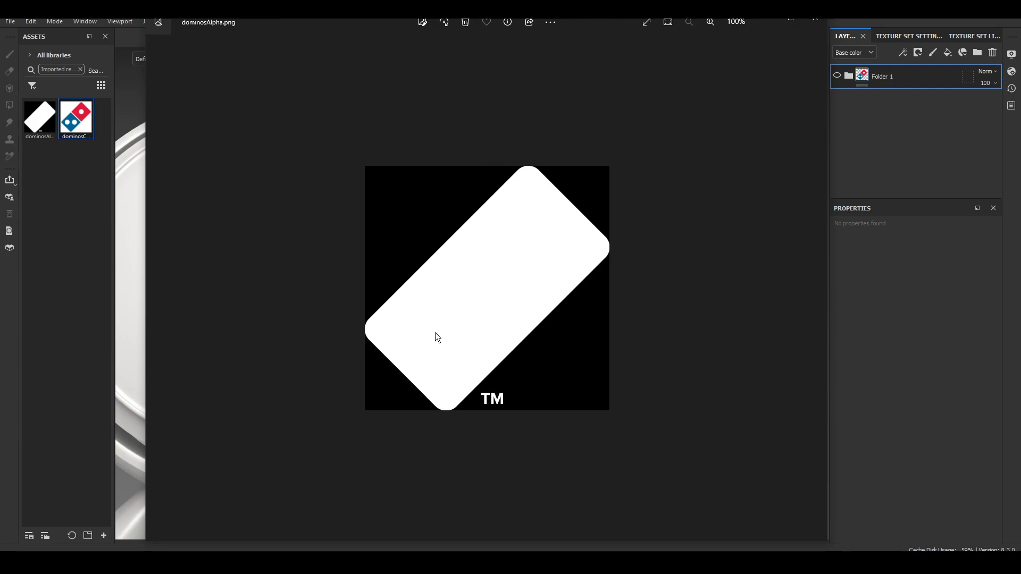
{"action": "mouse_move", "coordinate": [431, 399]}
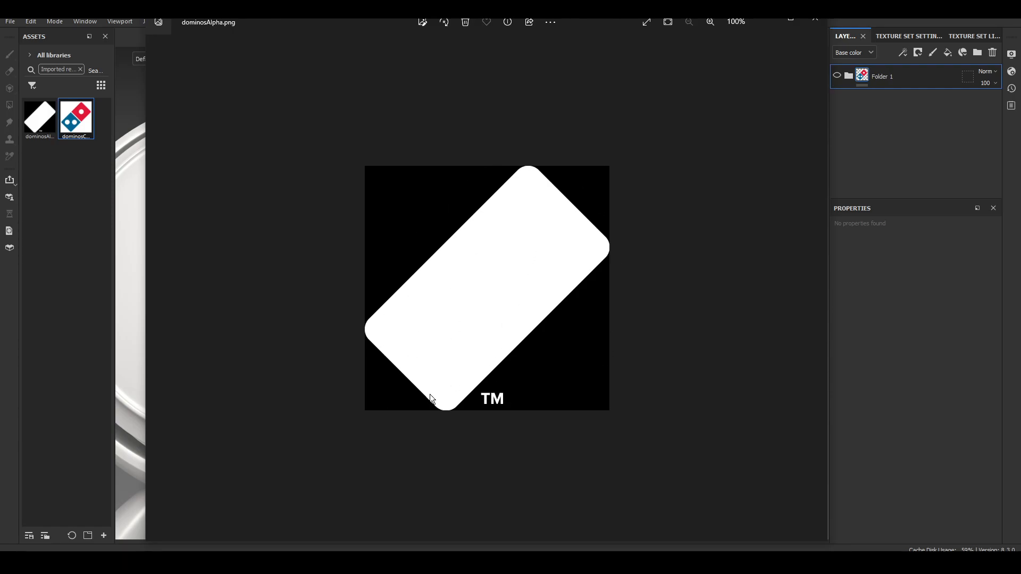
{"action": "mouse_move", "coordinate": [528, 353]}
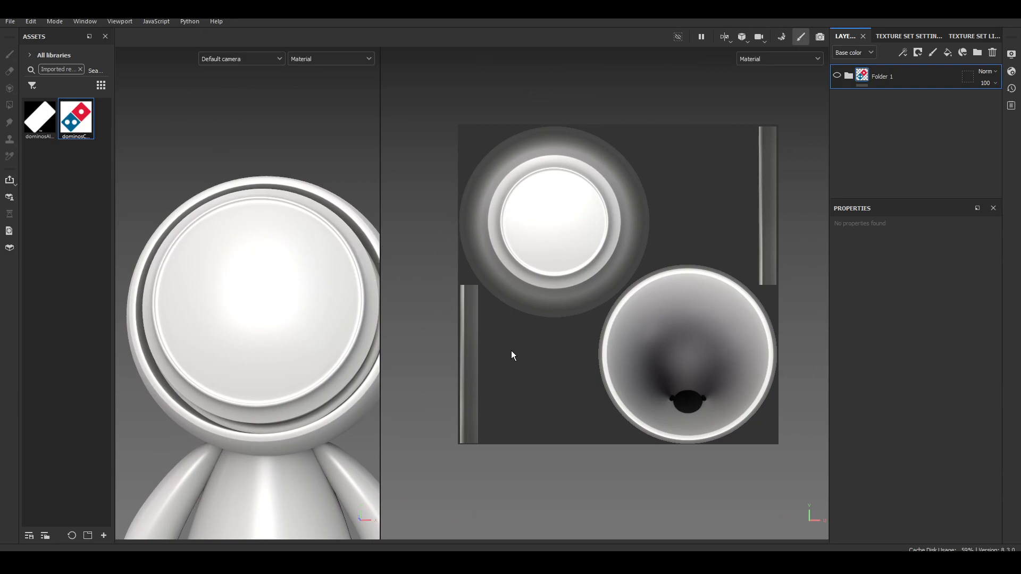
{"action": "mouse_move", "coordinate": [597, 114]}
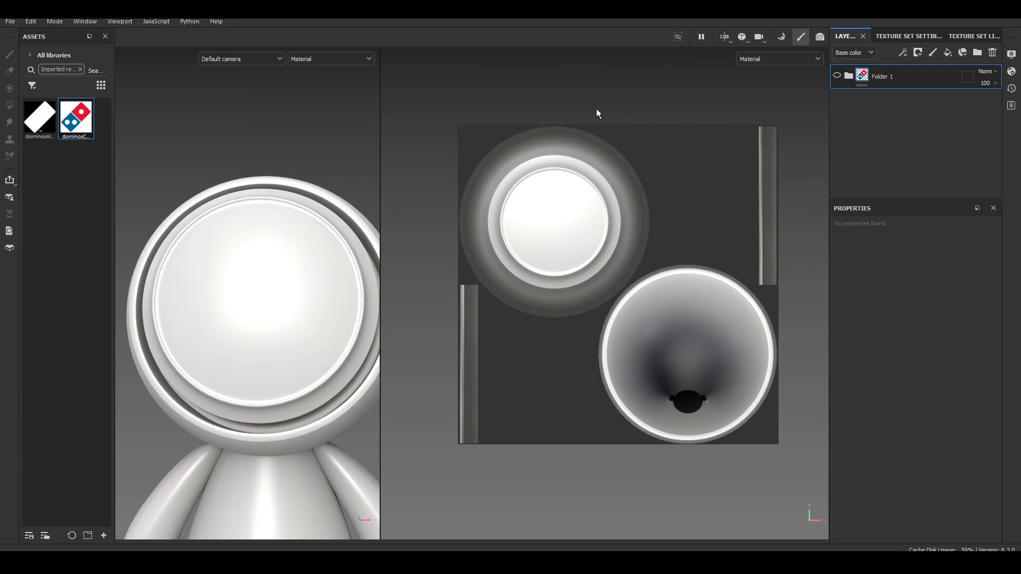
{"action": "mouse_move", "coordinate": [541, 367]}
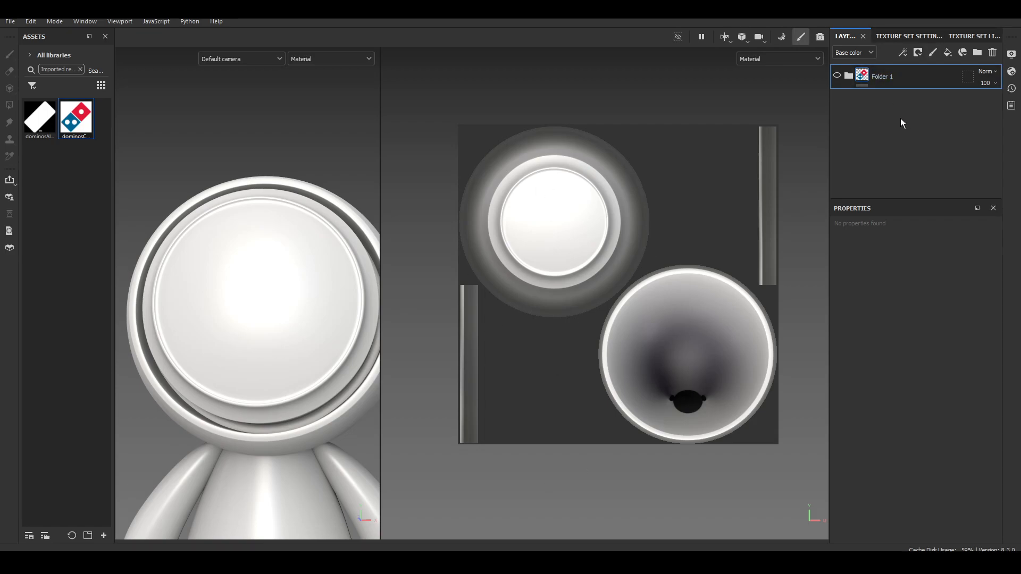
{"action": "mouse_move", "coordinate": [665, 189]}
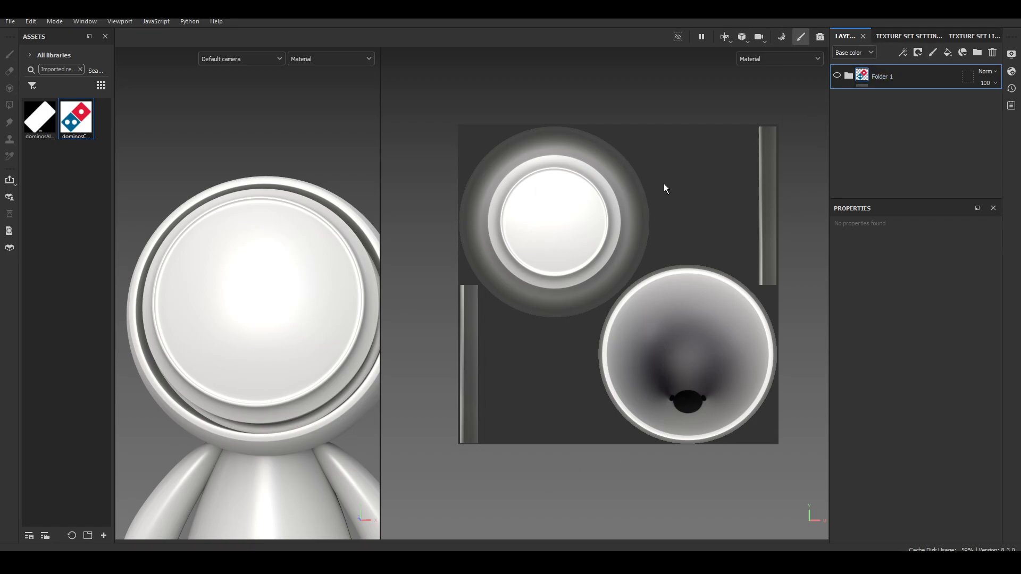
{"action": "mouse_move", "coordinate": [653, 344]}
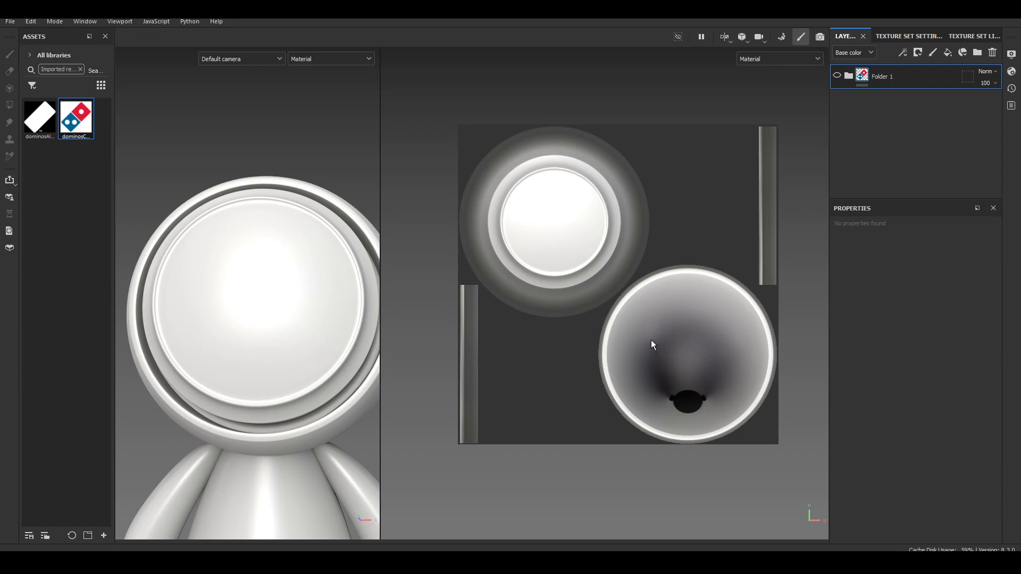
{"action": "mouse_move", "coordinate": [572, 377]}
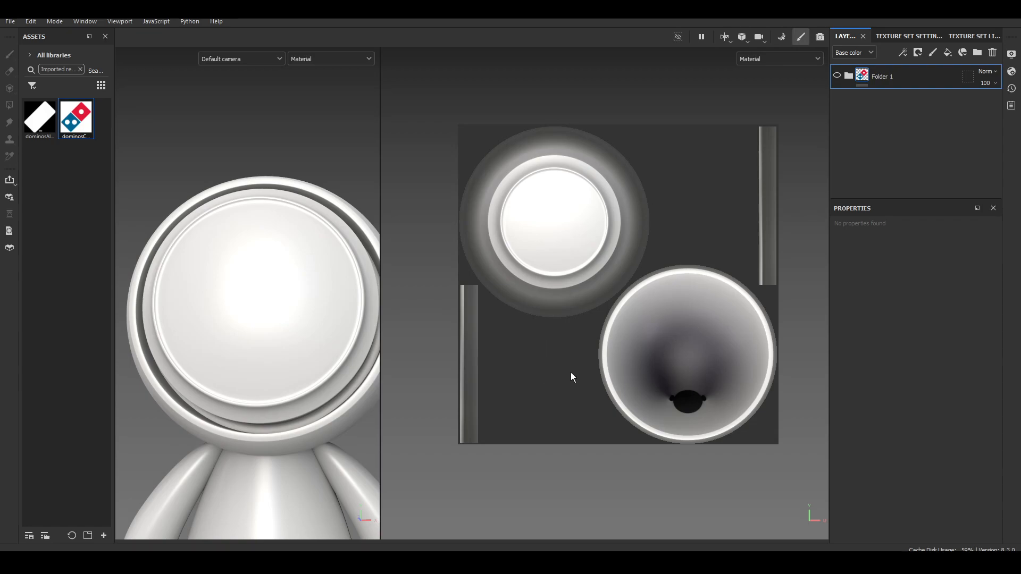
{"action": "mouse_move", "coordinate": [630, 247]}
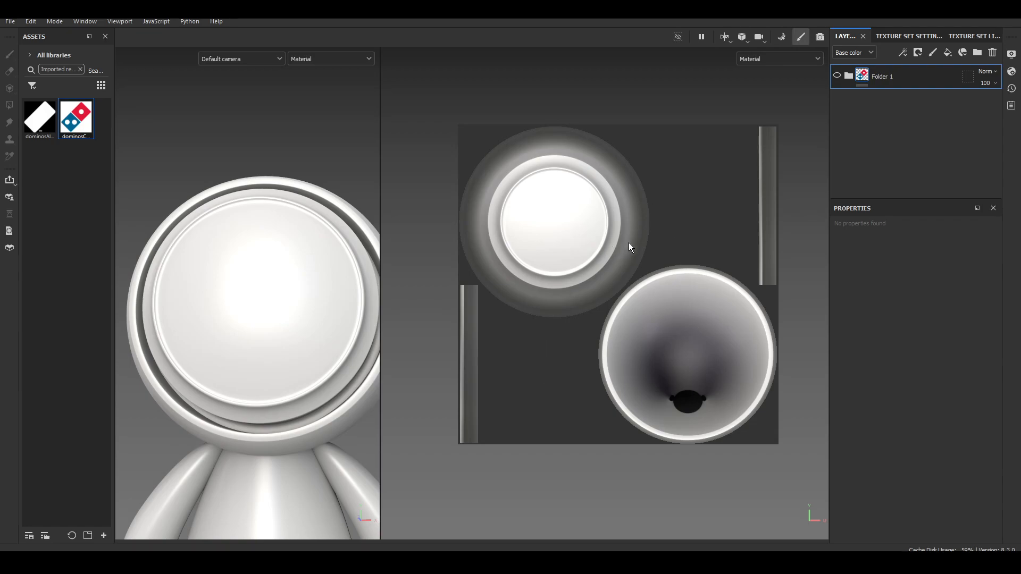
{"action": "mouse_move", "coordinate": [752, 184]}
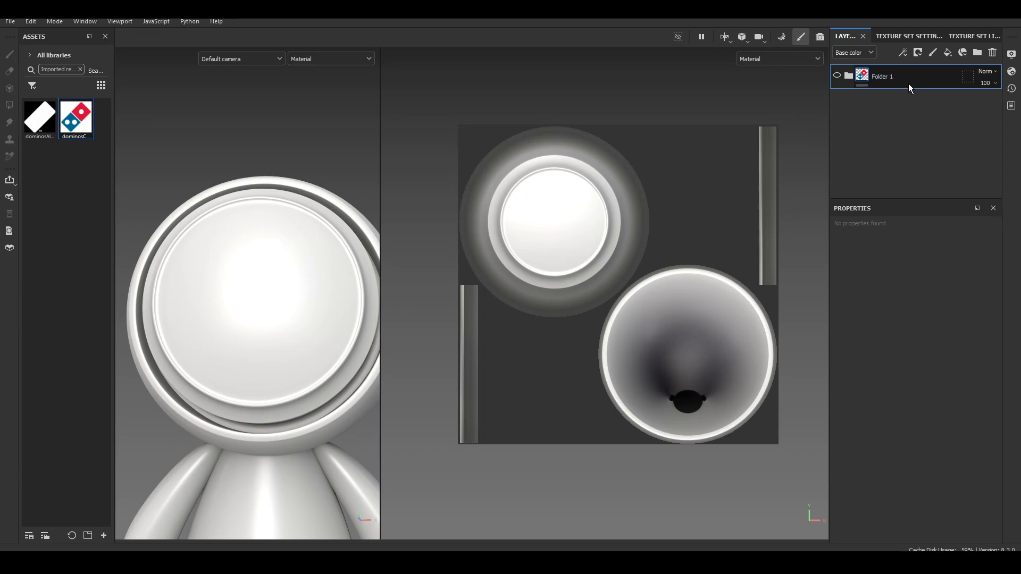
{"action": "mouse_move", "coordinate": [920, 76]}
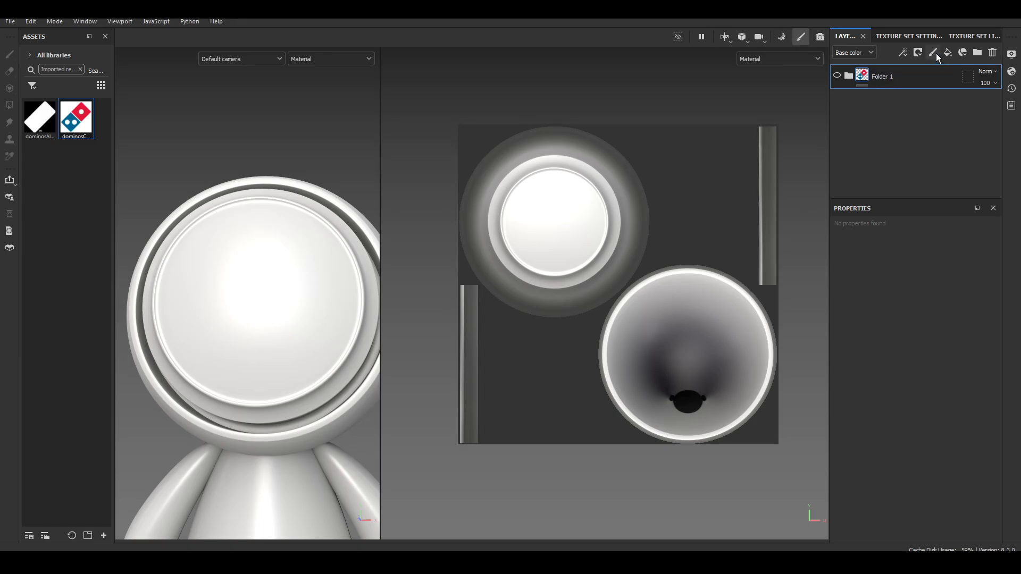
Step: Add a paint layer and load the brush with dominosAlpha and dominosColor
{"action": "left_click", "coordinate": [934, 52]}
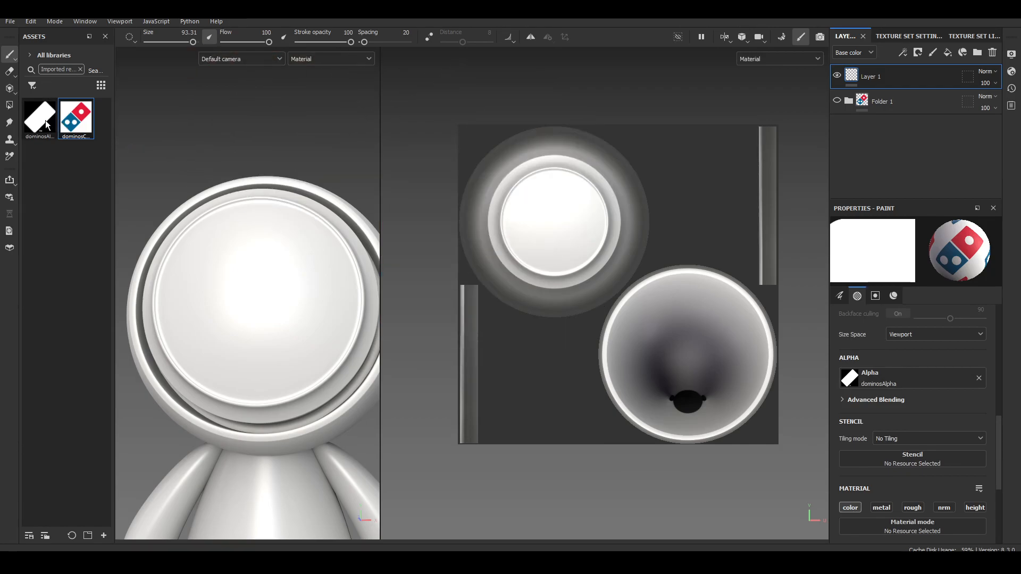
{"action": "left_click", "coordinate": [39, 119]}
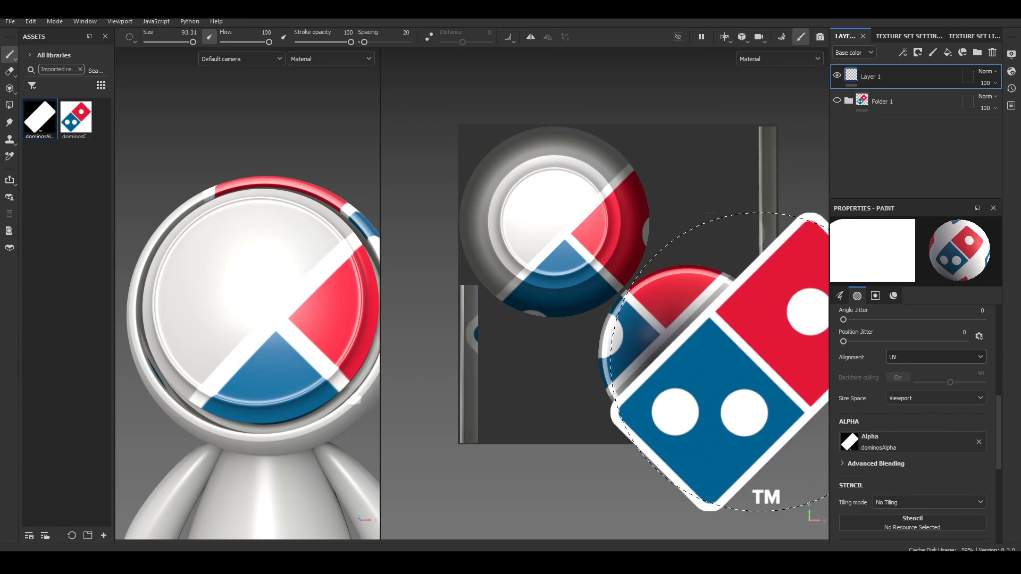
Step: Stamp the Domino's logo onto the model's face on the new paint layer
{"action": "left_click_drag", "start_coordinate": [716, 365], "coordinate": [613, 293]}
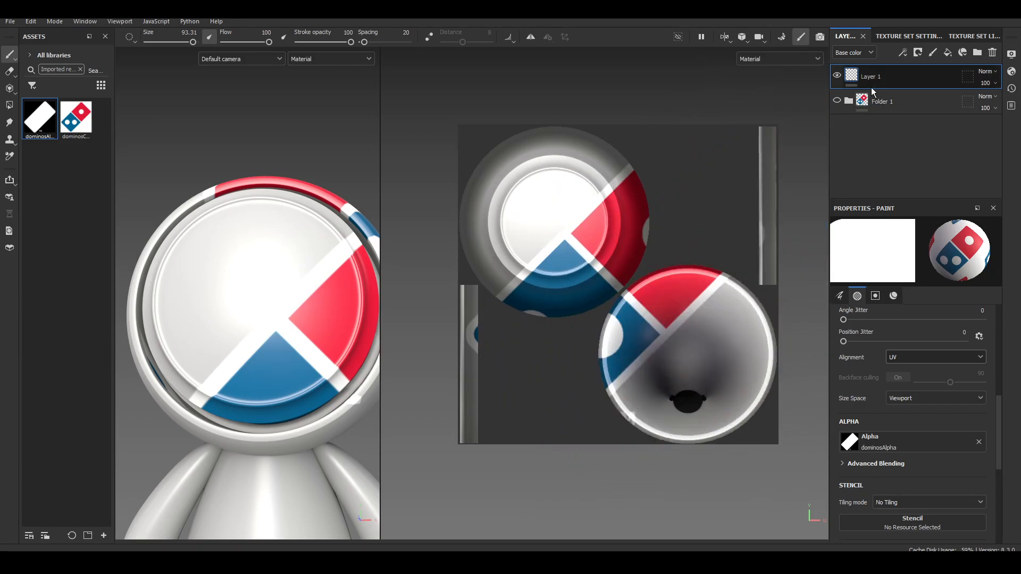
Step: Rename the painted layer logo Anchor and give it an anchor point of the same name
{"action": "double_click", "coordinate": [870, 77]}
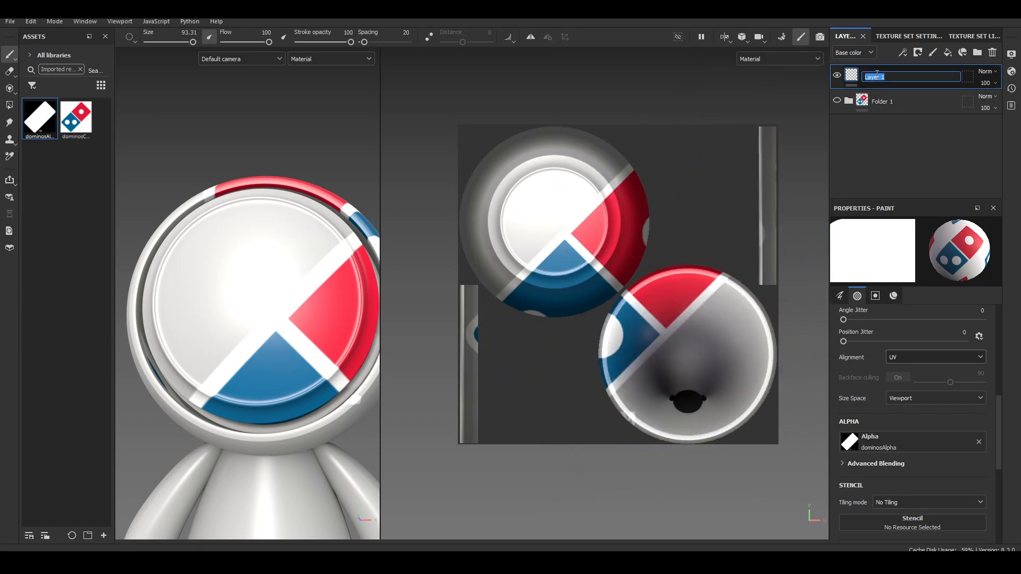
{"action": "type", "text": "lon"}
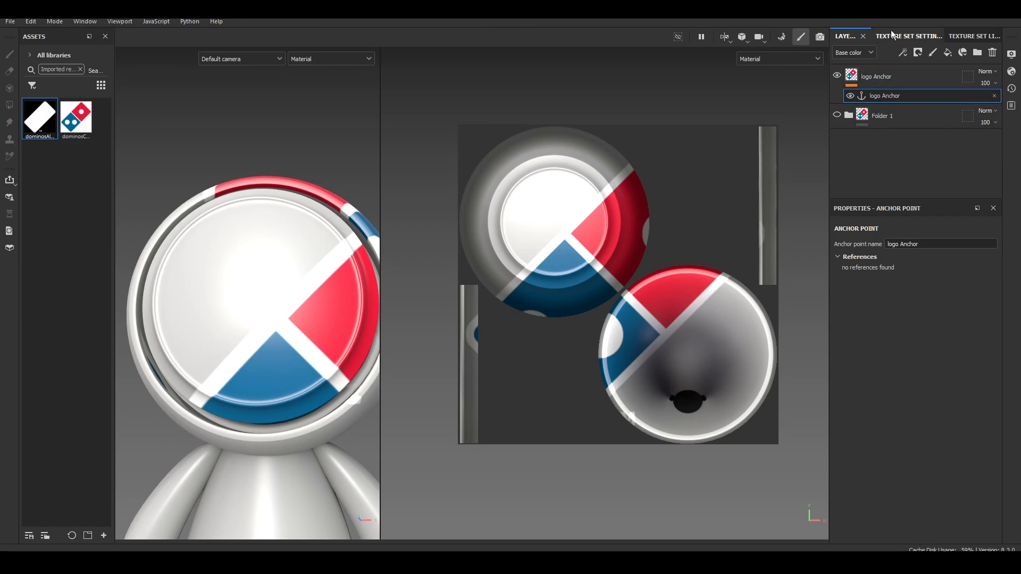
{"action": "double_click", "coordinate": [884, 96]}
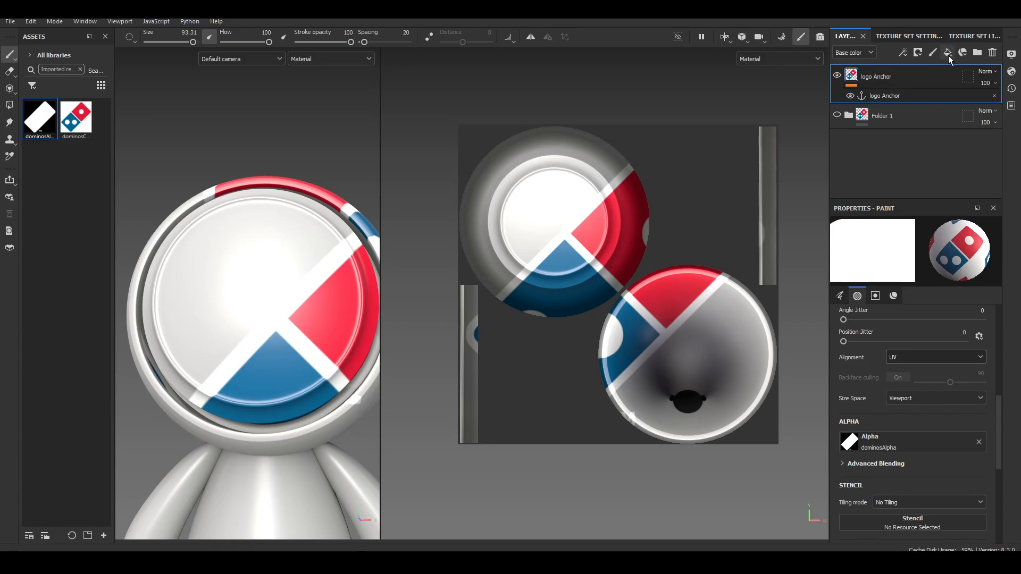
Step: Add a fill layer tinting the model blue-grey with base colour #8797A3
{"action": "left_click", "coordinate": [947, 53]}
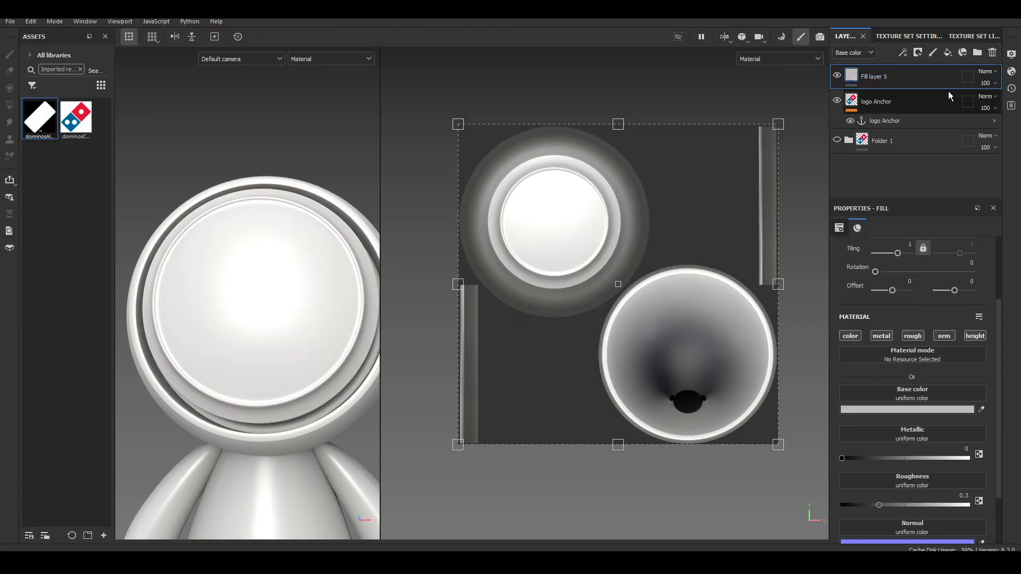
{"action": "left_click", "coordinate": [884, 120]}
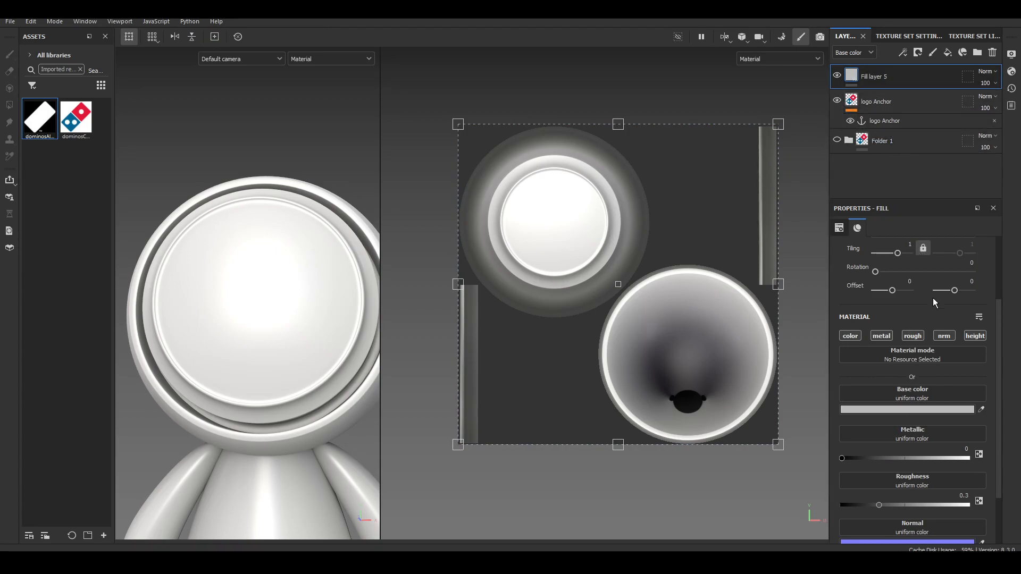
{"action": "left_click", "coordinate": [906, 408]}
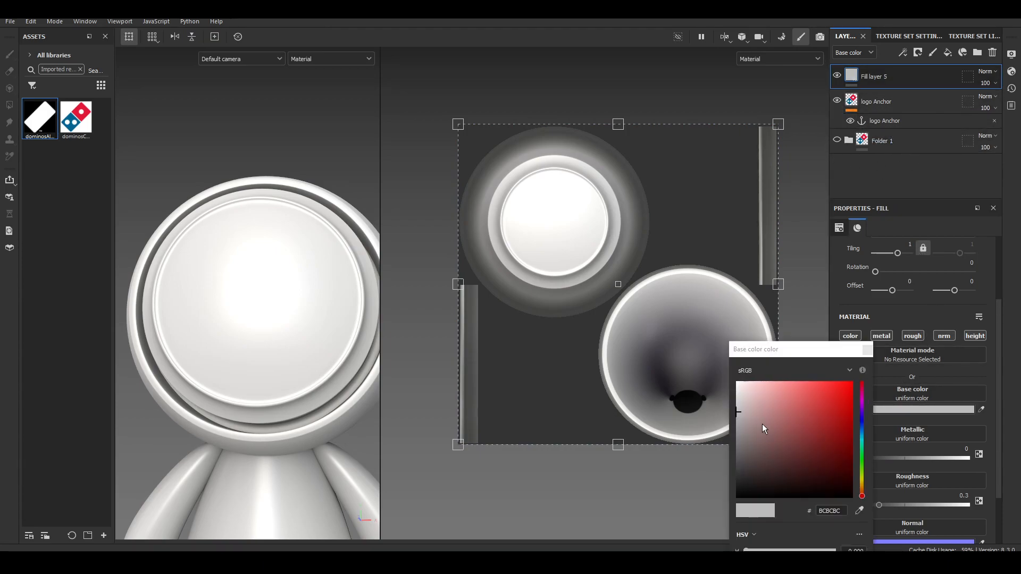
{"action": "left_click", "coordinate": [772, 404]}
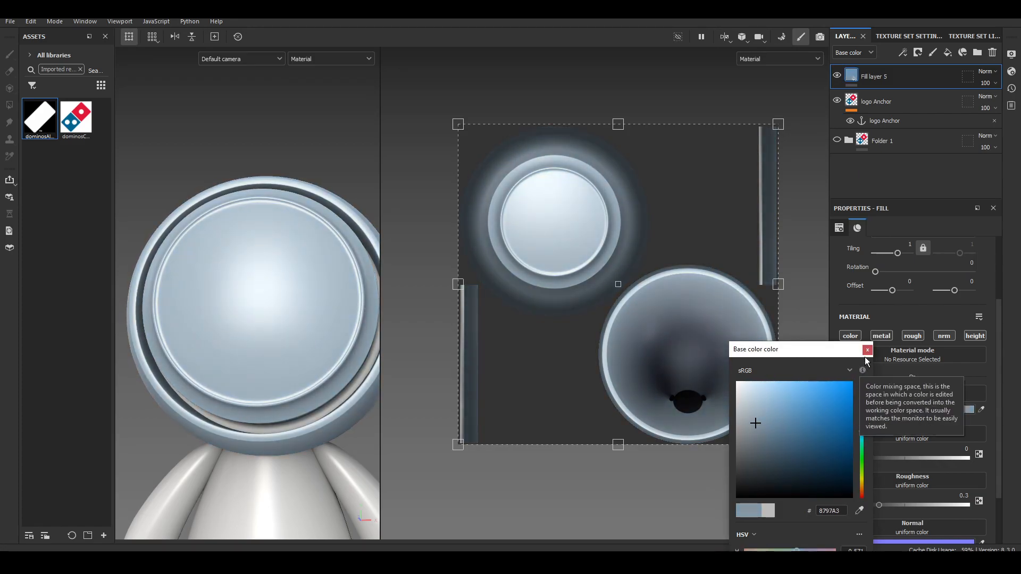
{"action": "left_click", "coordinate": [867, 350]}
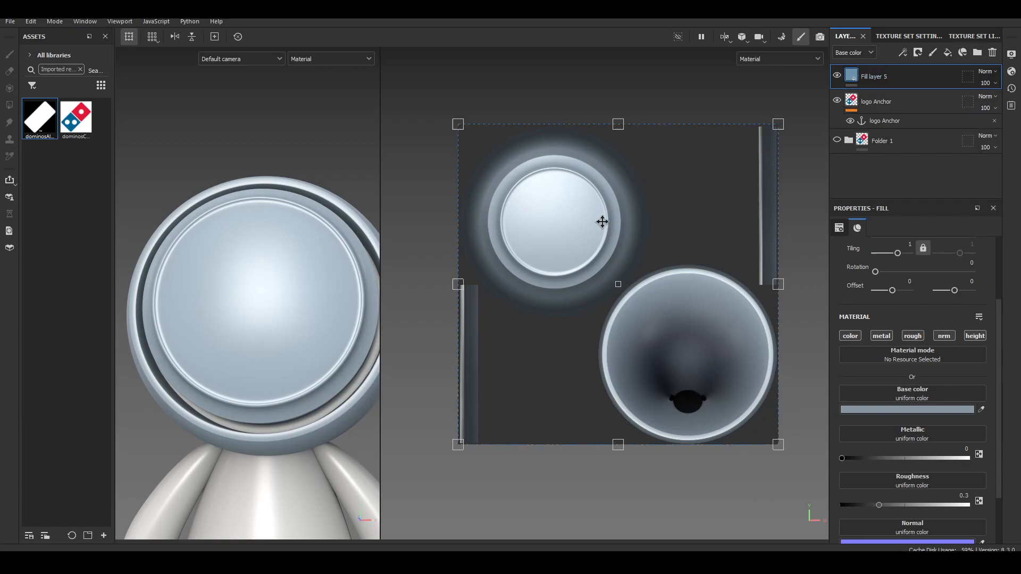
{"action": "mouse_move", "coordinate": [801, 224]}
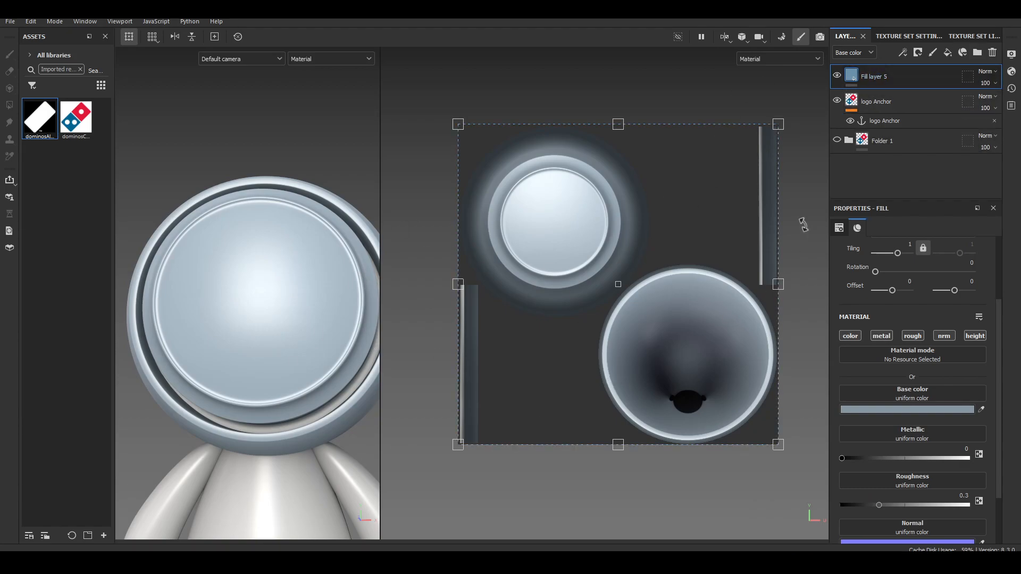
{"action": "left_click", "coordinate": [875, 102]}
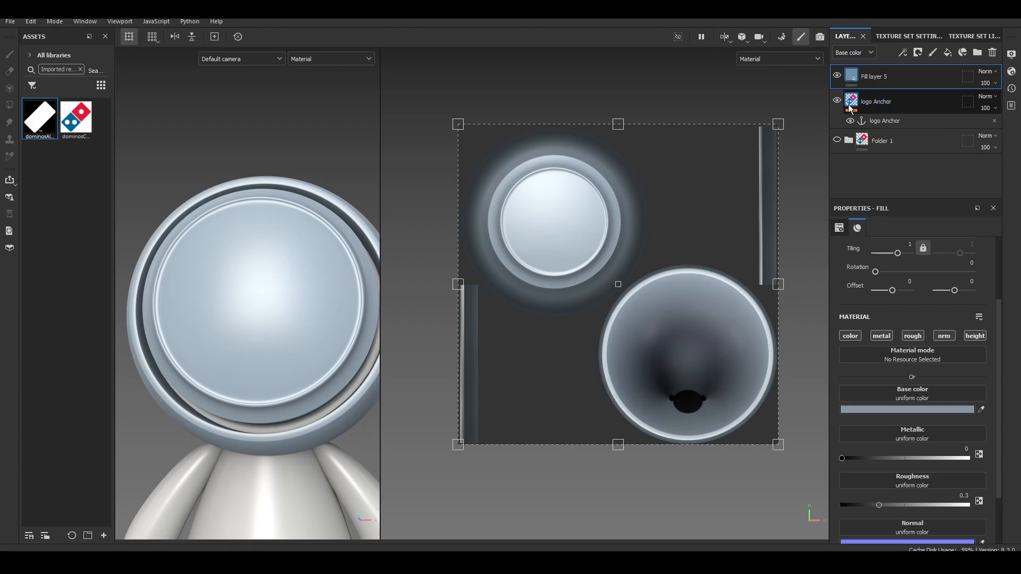
{"action": "left_click", "coordinate": [886, 77]}
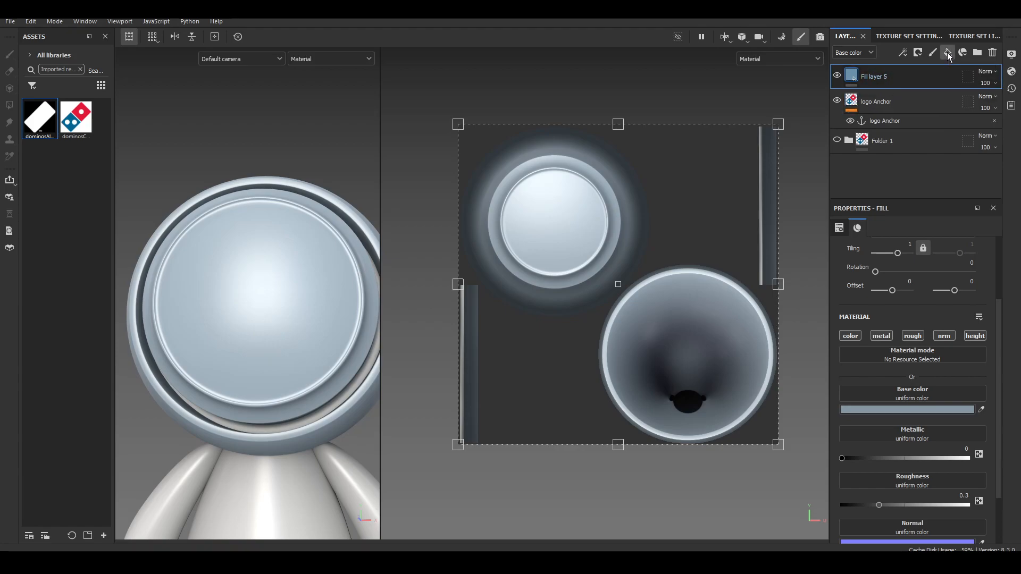
Step: Add a fill layer named floating Logo whose base colour comes from the logo Anchor
{"action": "left_click", "coordinate": [948, 52]}
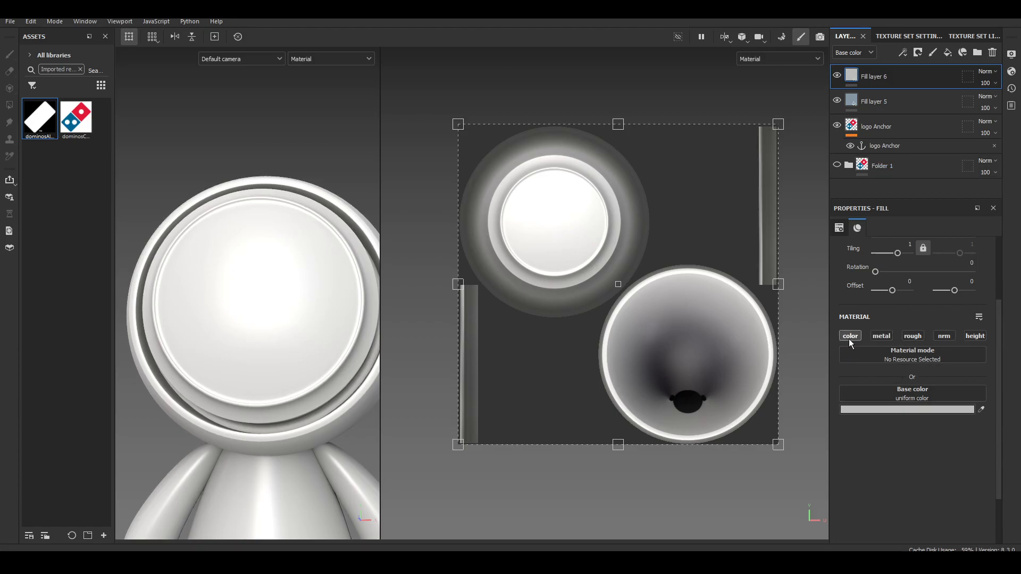
{"action": "double_click", "coordinate": [874, 77]}
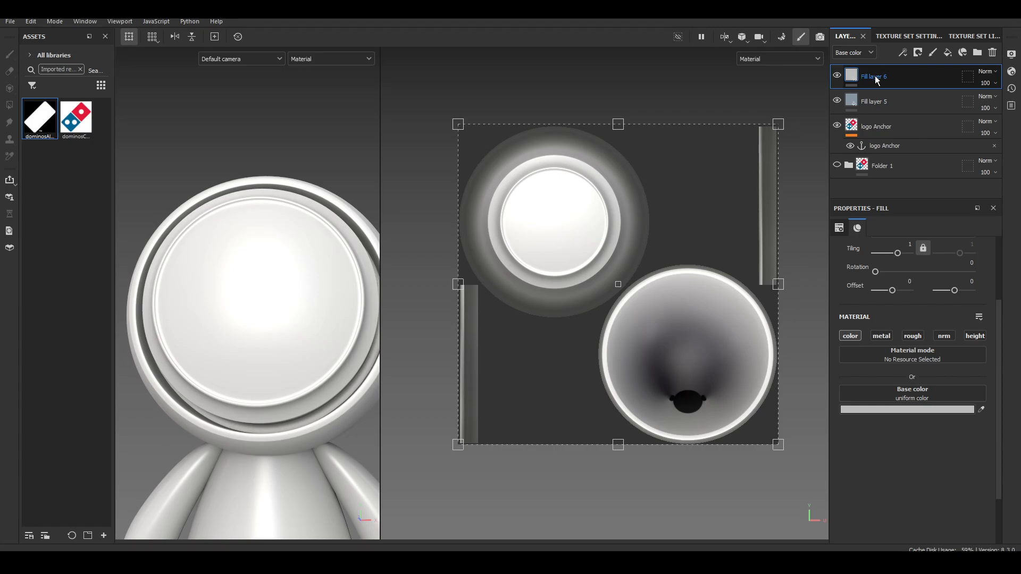
{"action": "double_click", "coordinate": [874, 76]}
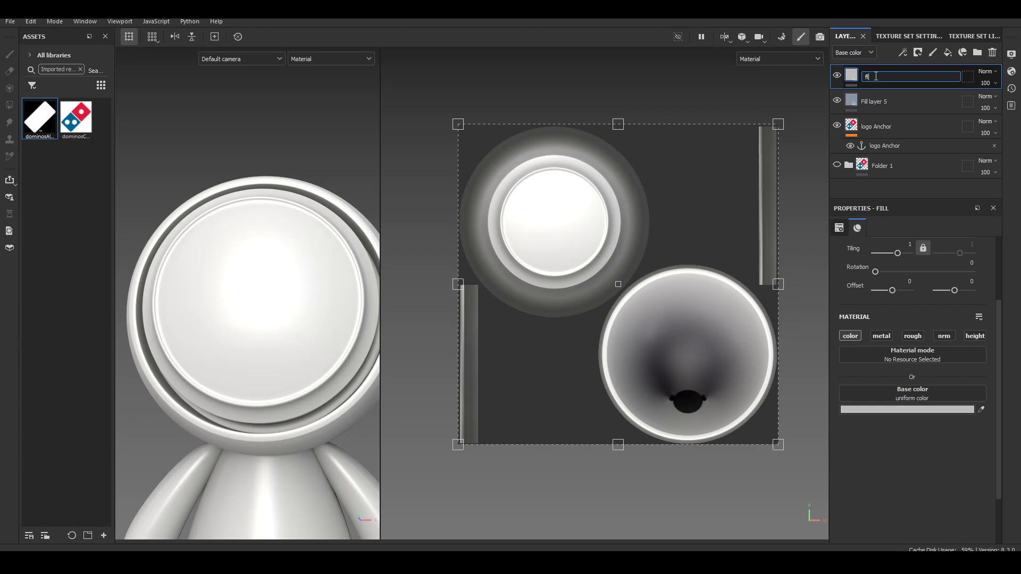
{"action": "type", "text": "loating Logo"}
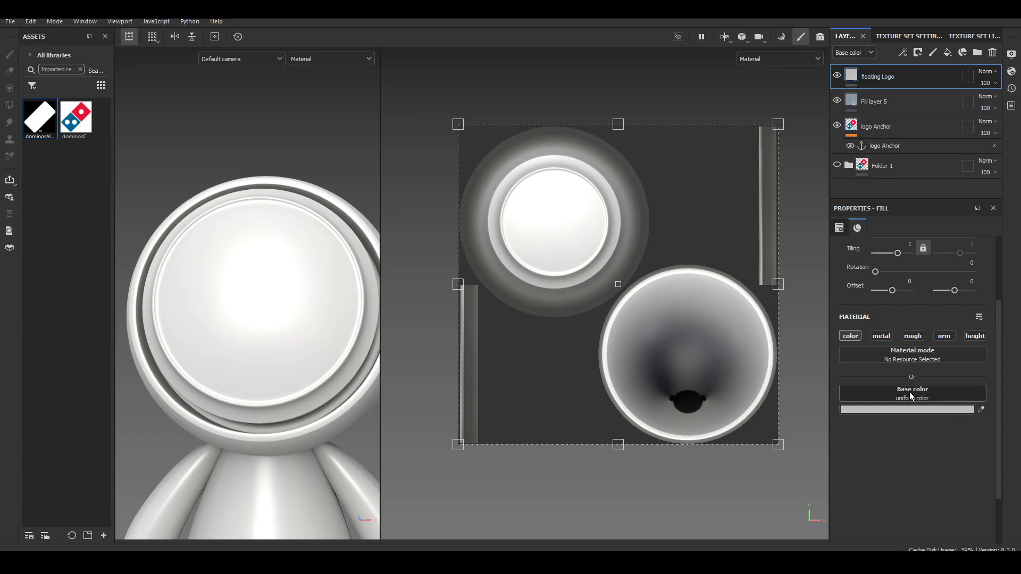
{"action": "left_click", "coordinate": [911, 392]}
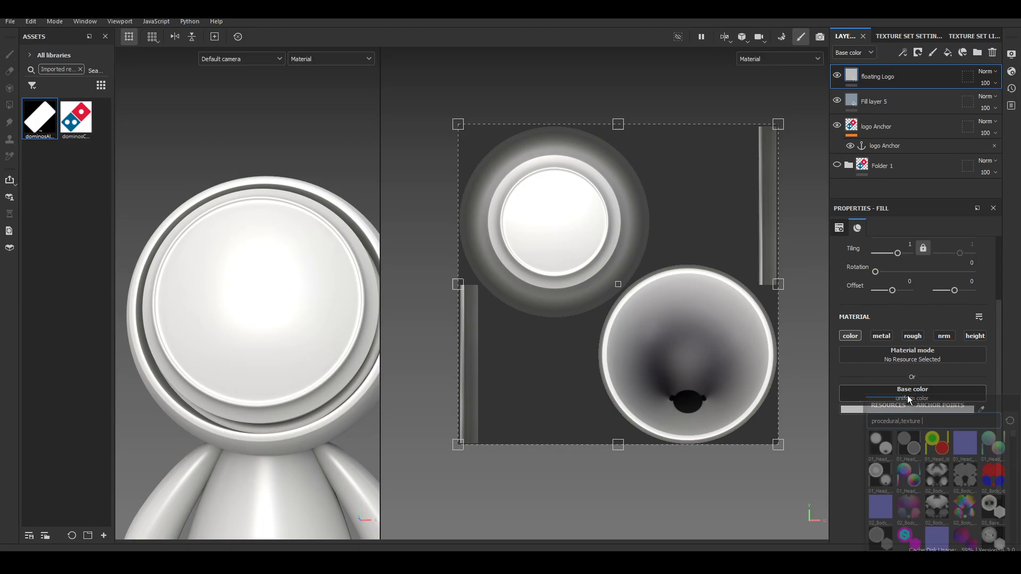
{"action": "left_click", "coordinate": [939, 404]}
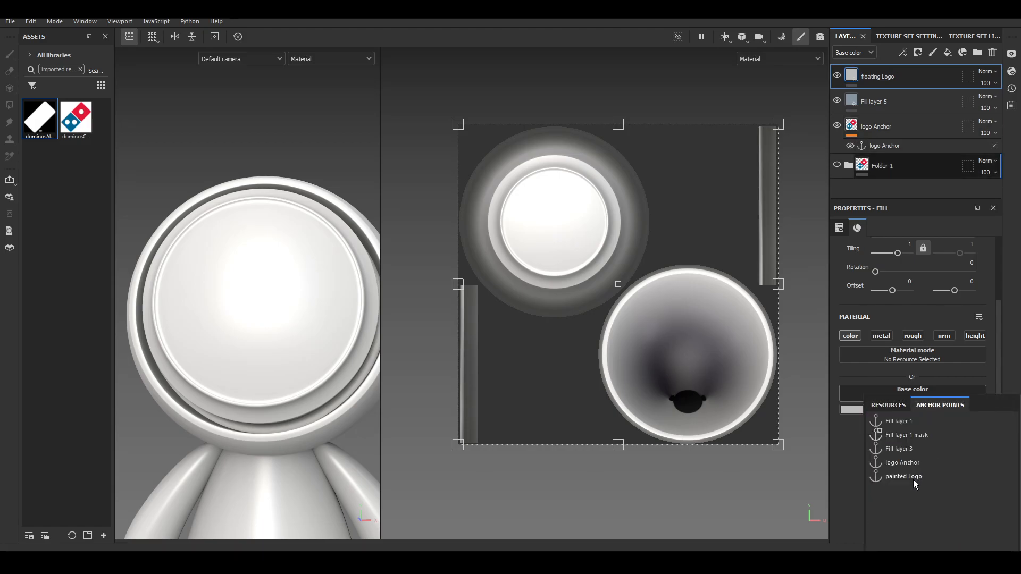
{"action": "left_click", "coordinate": [903, 462]}
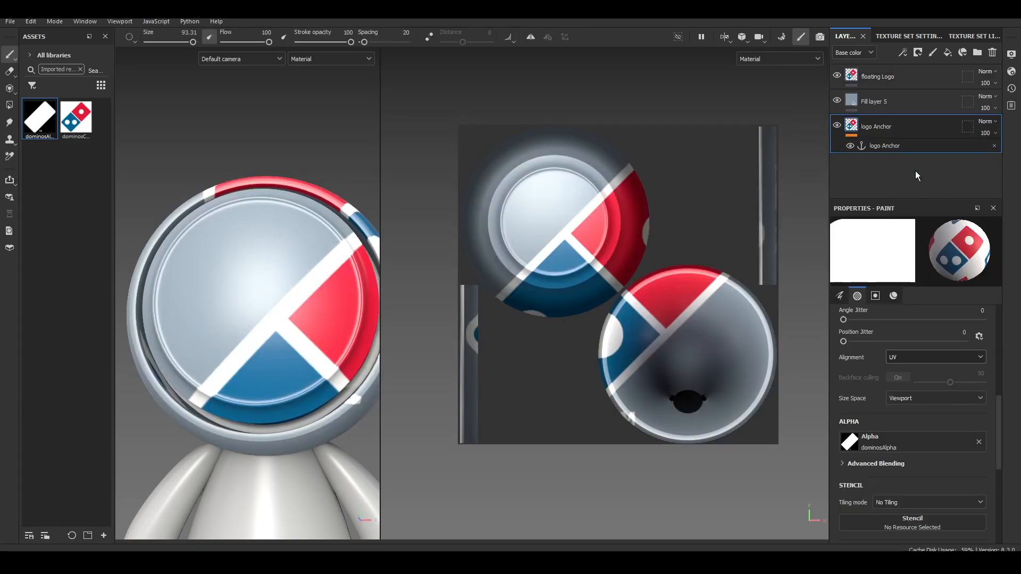
{"action": "mouse_move", "coordinate": [885, 118]}
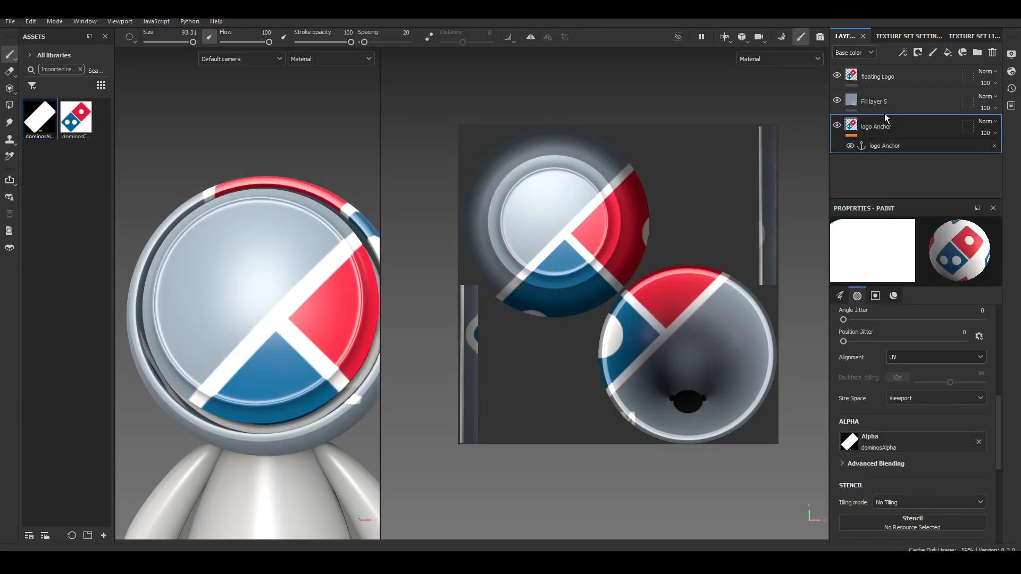
{"action": "left_click", "coordinate": [878, 77]}
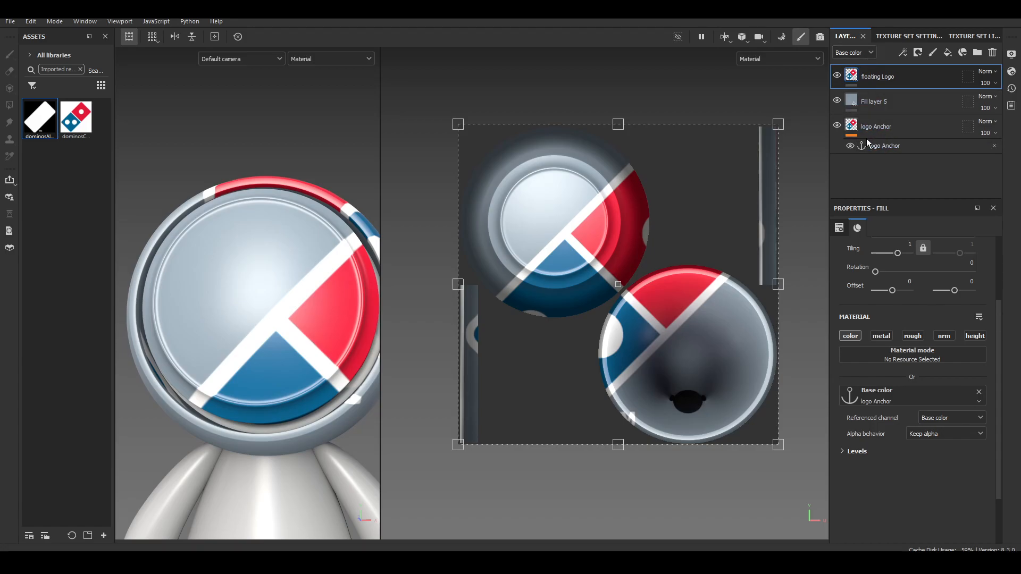
Step: Scale down the floating Logo projection, set UV Wrap to None and centre it on the face
{"action": "left_click", "coordinate": [884, 146]}
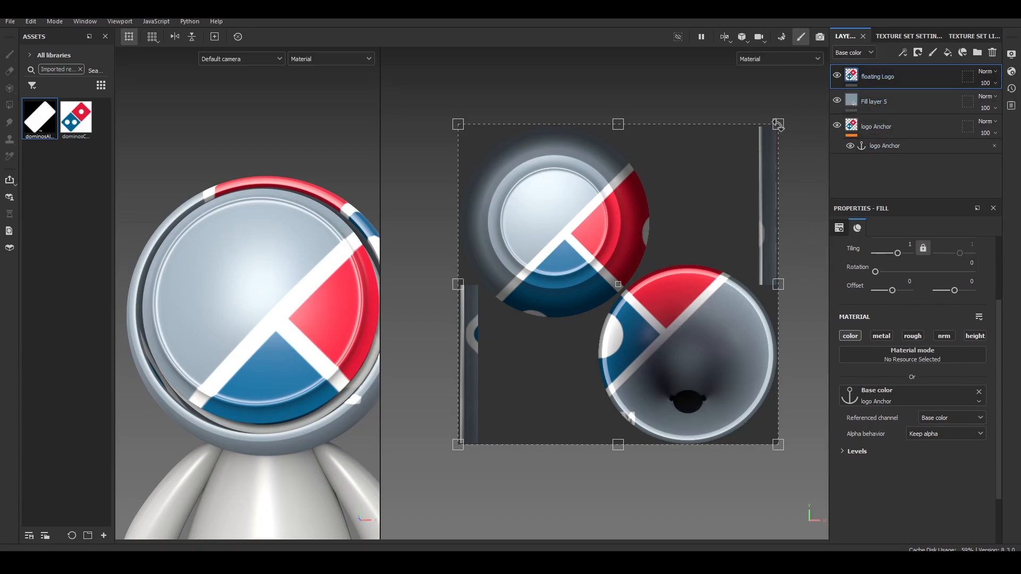
{"action": "left_click_drag", "start_coordinate": [778, 123], "coordinate": [751, 149]}
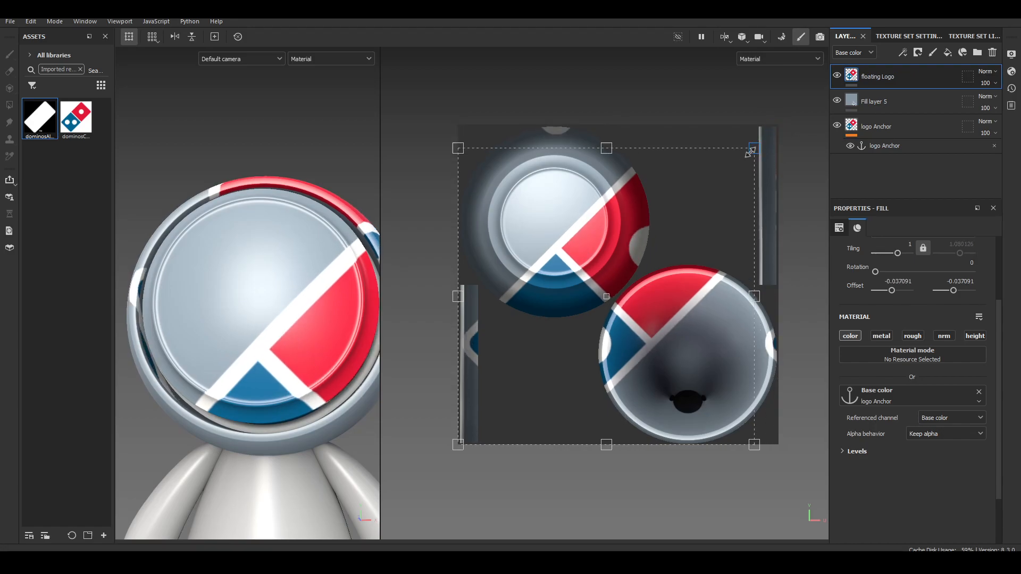
{"action": "left_click_drag", "start_coordinate": [752, 149], "coordinate": [550, 355]}
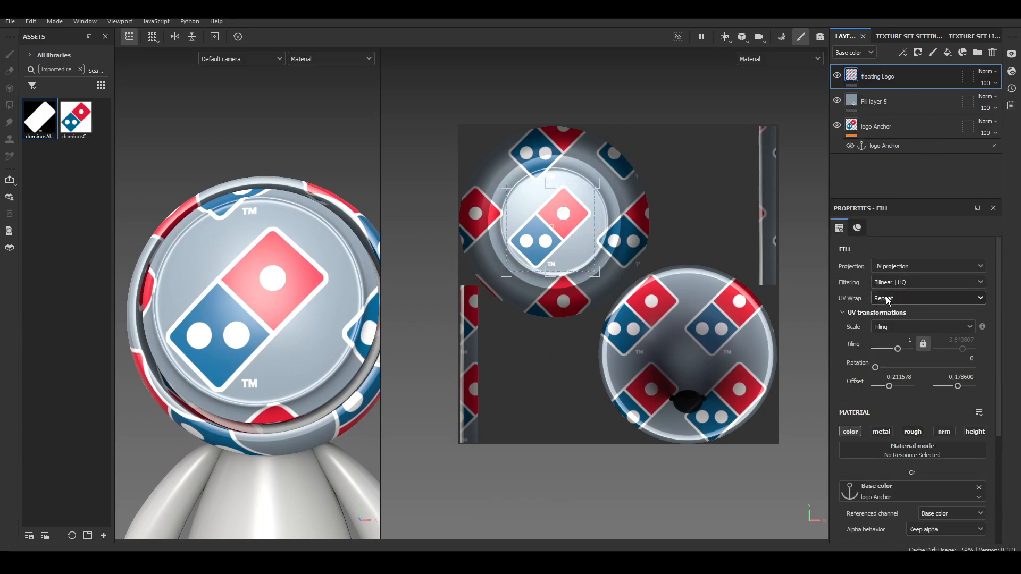
{"action": "left_click", "coordinate": [924, 298]}
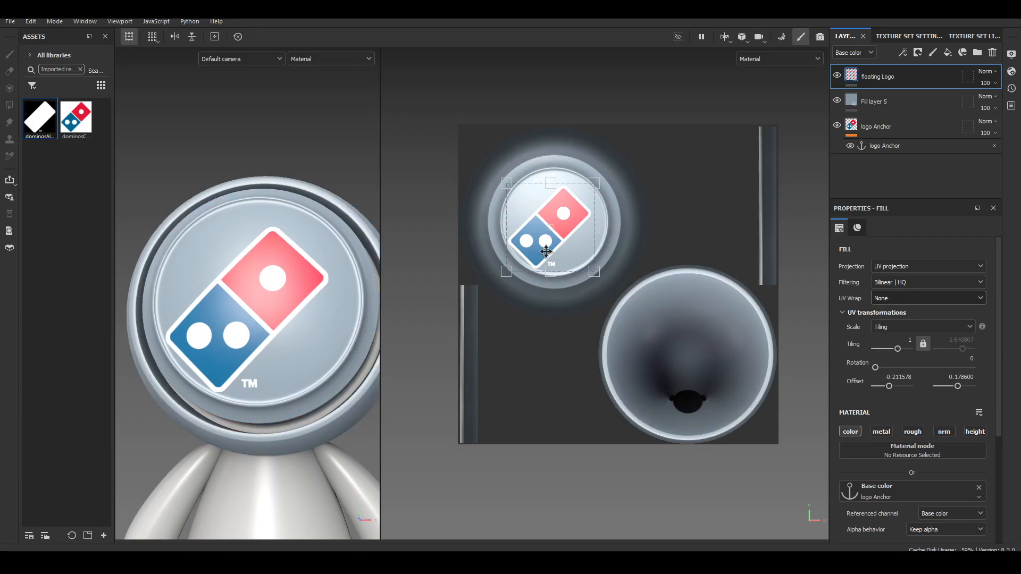
{"action": "left_click_drag", "start_coordinate": [550, 252], "coordinate": [688, 356]}
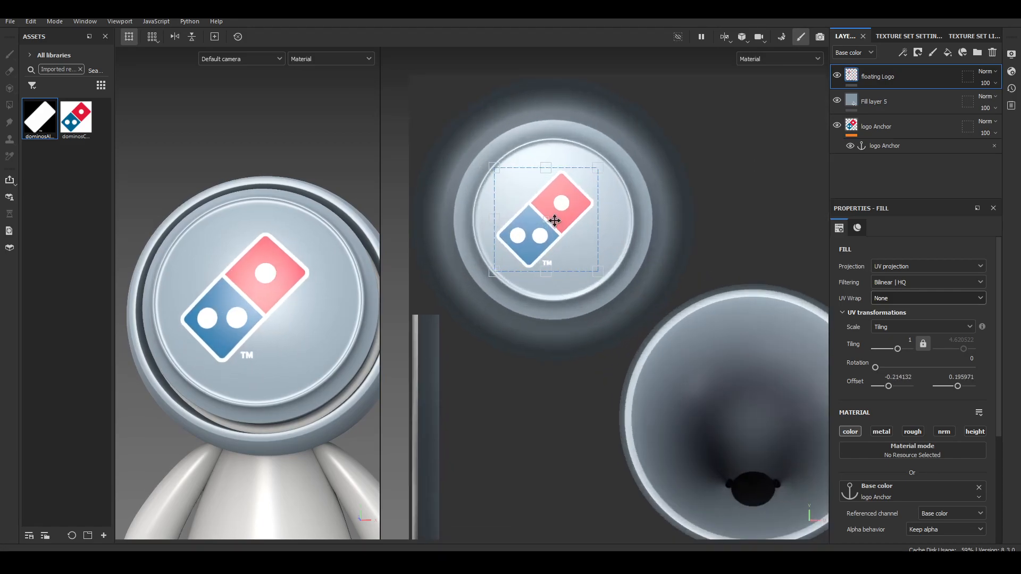
{"action": "left_click_drag", "start_coordinate": [596, 168], "coordinate": [682, 149]}
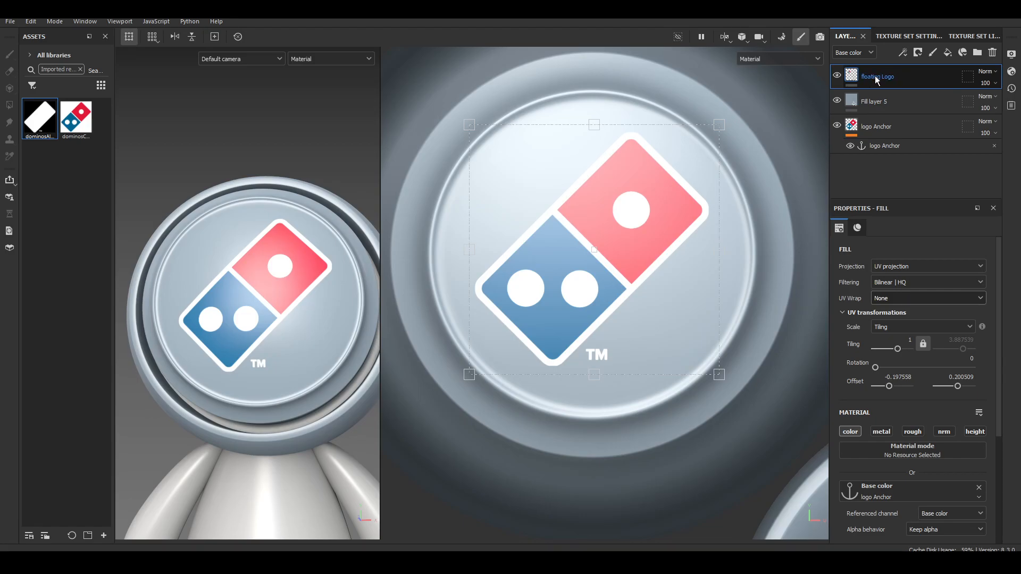
Step: Add a top fill layer and set the base Fill layer 5 roughness to about 0.65 for a matte look
{"action": "right_click", "coordinate": [878, 77]}
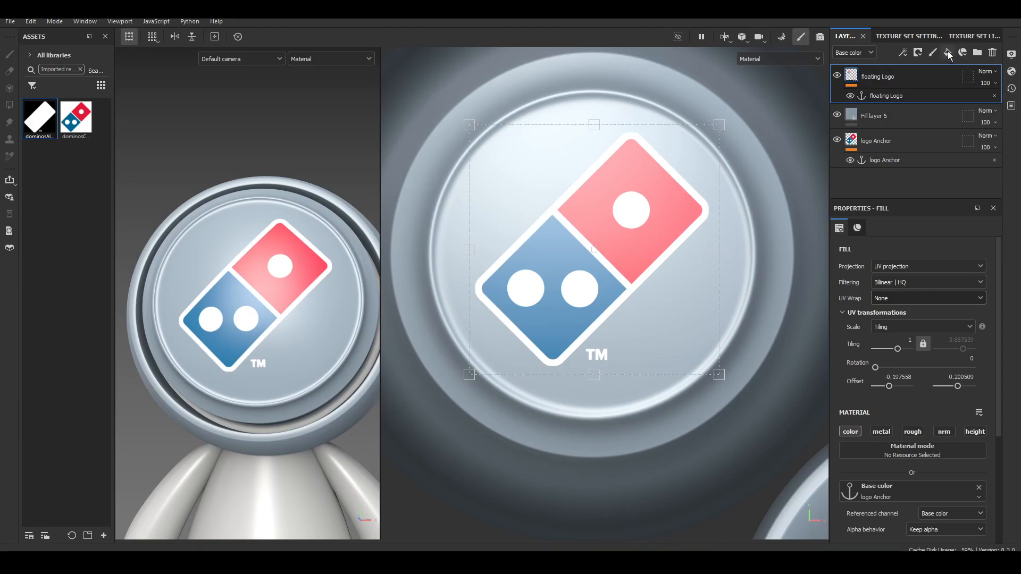
{"action": "left_click", "coordinate": [947, 53]}
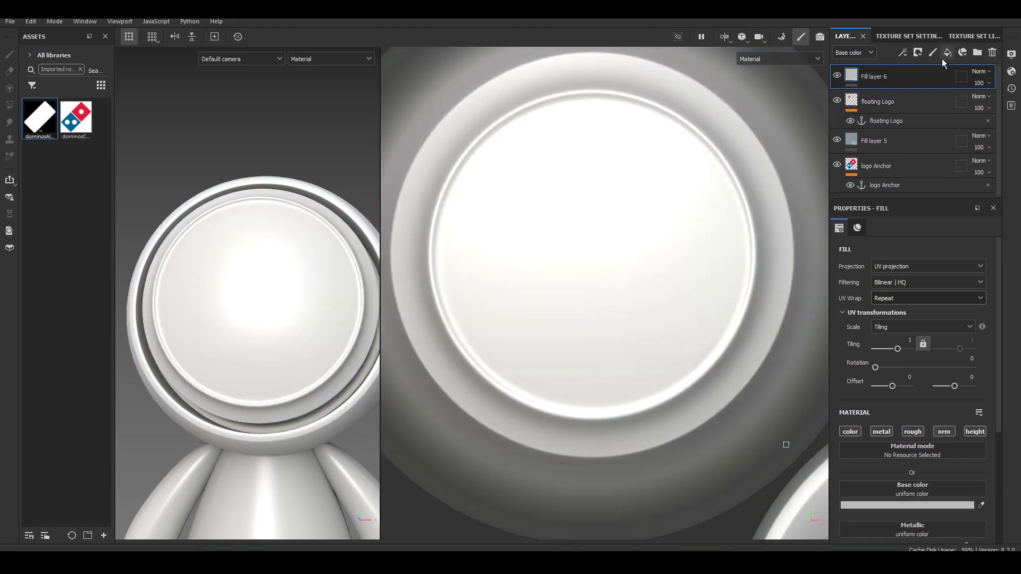
{"action": "left_click", "coordinate": [874, 141]}
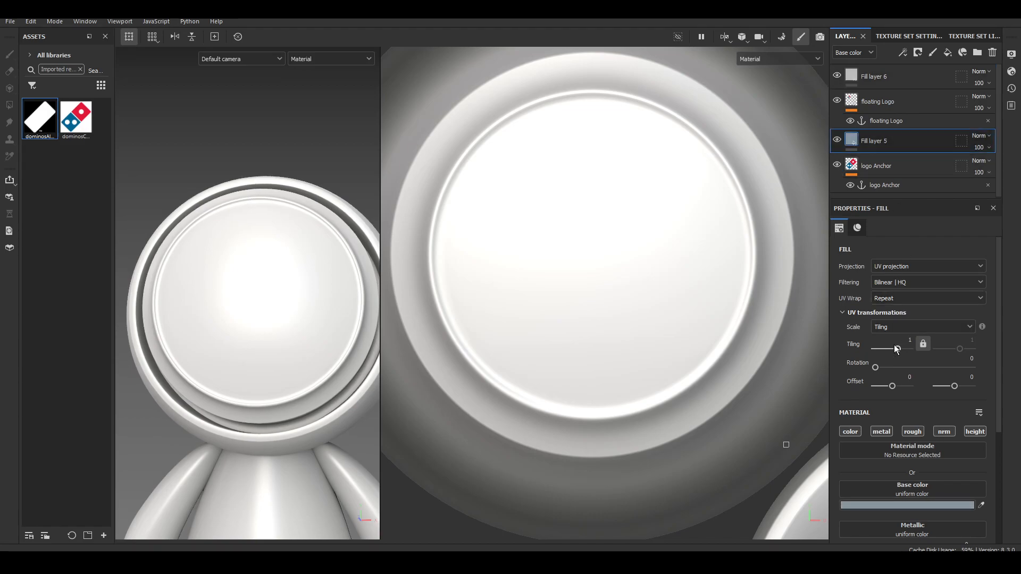
{"action": "left_click", "coordinate": [857, 228]}
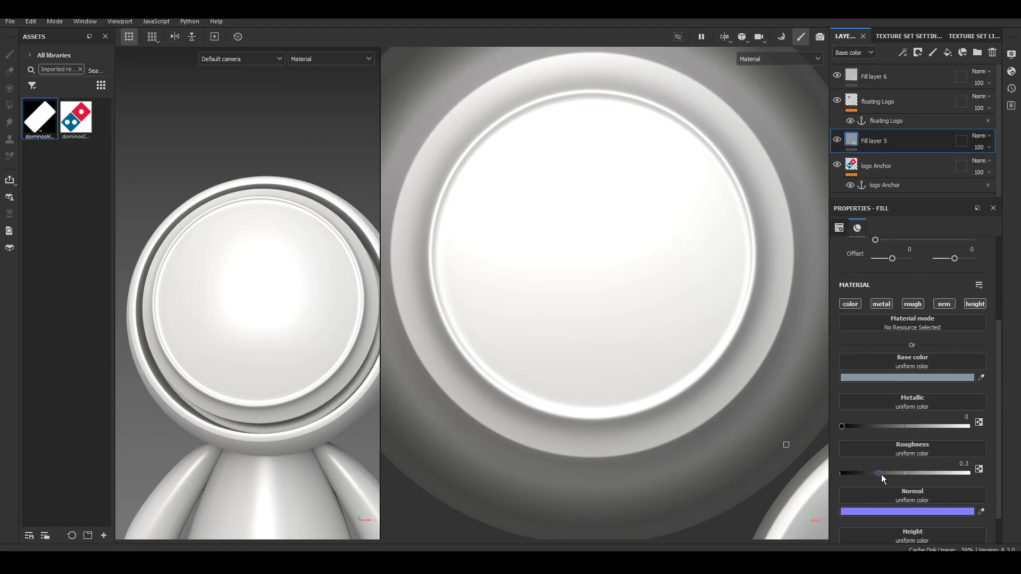
{"action": "left_click_drag", "start_coordinate": [879, 474], "coordinate": [923, 474]}
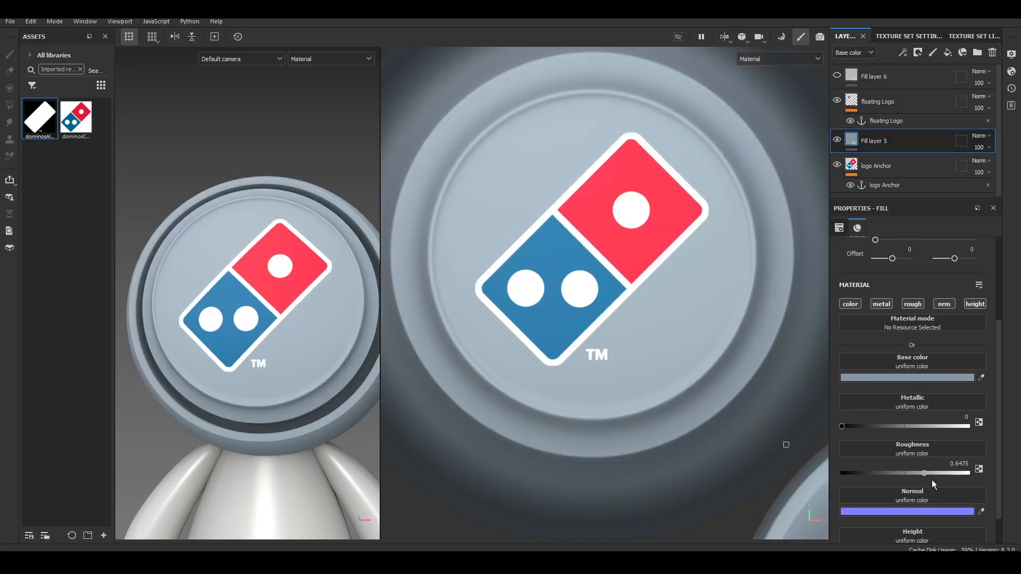
{"action": "left_click_drag", "start_coordinate": [943, 472], "coordinate": [883, 473]}
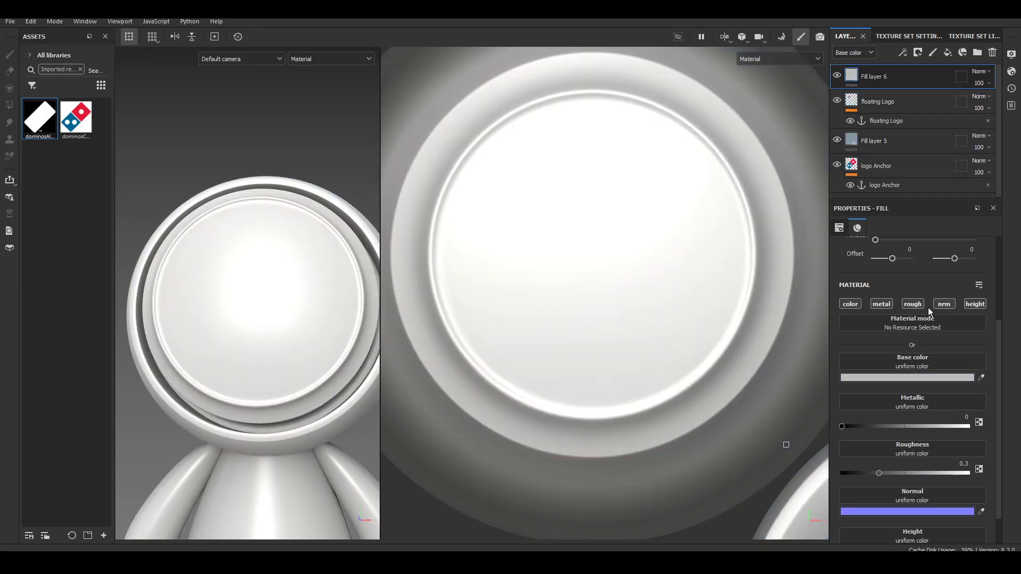
Step: Make the top fill roughness-only with roughness near 0.045 for a glossy coat
{"action": "left_click", "coordinate": [912, 303]}
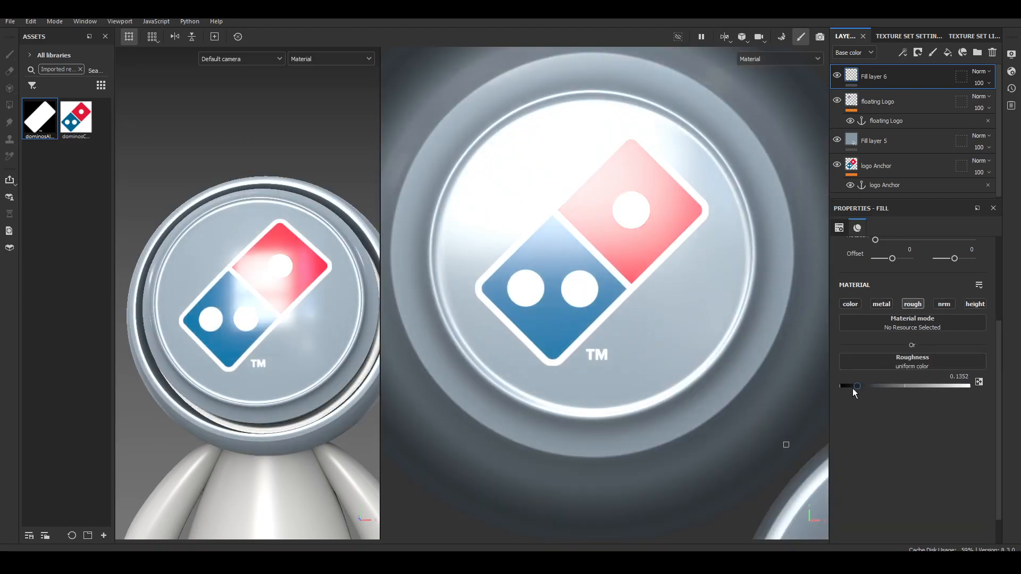
{"action": "left_click_drag", "start_coordinate": [876, 385], "coordinate": [846, 384]}
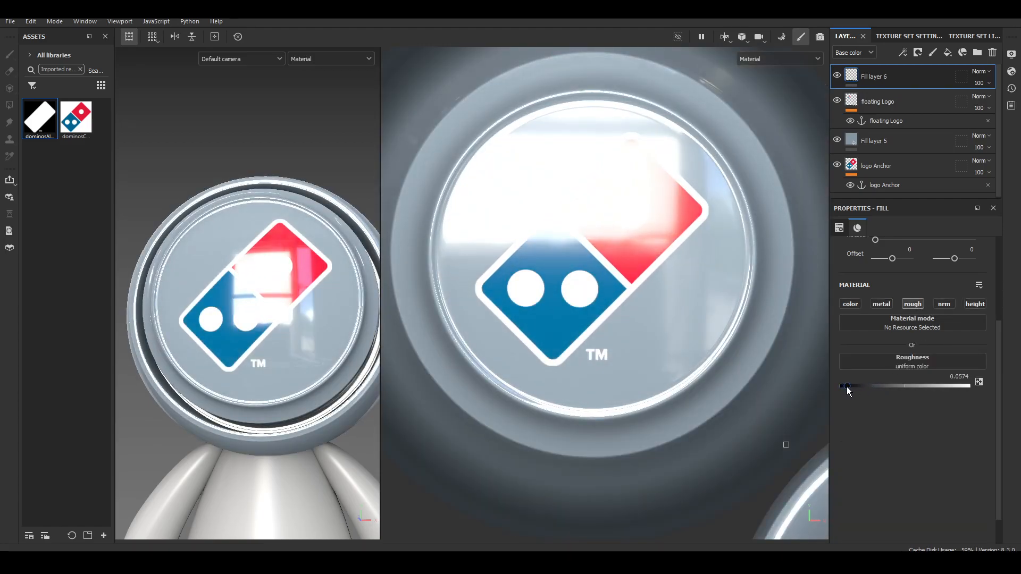
{"action": "left_click_drag", "start_coordinate": [876, 385], "coordinate": [844, 385]}
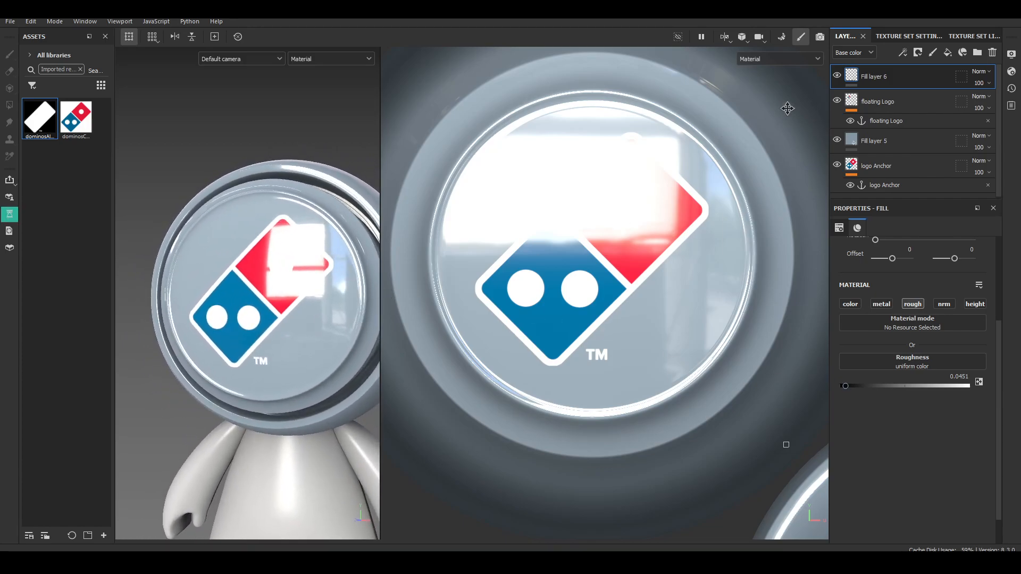
Step: Rename the glossy layer shiny_Red and add a black mask to it
{"action": "double_click", "coordinate": [874, 76]}
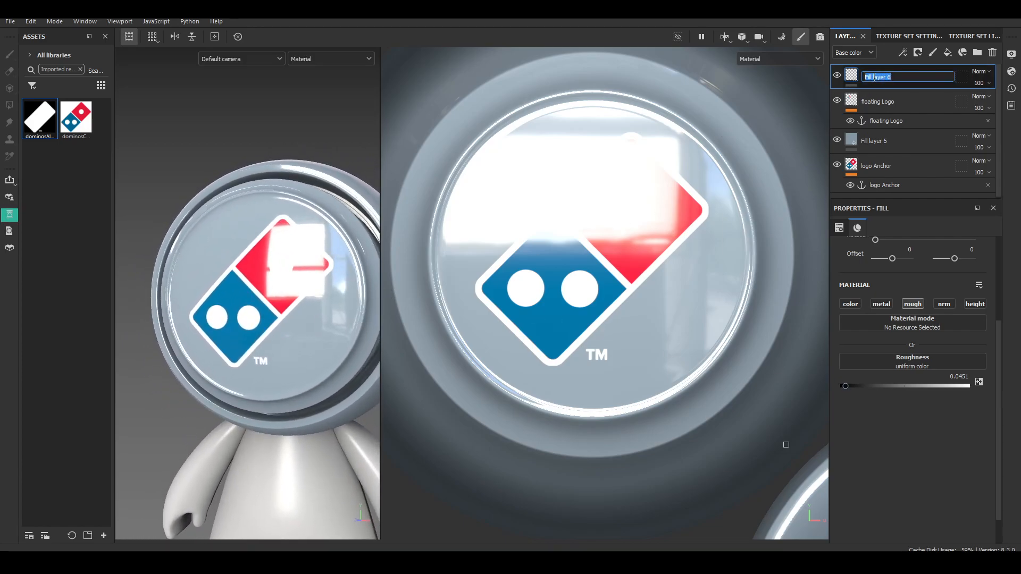
{"action": "type", "text": "shiny"}
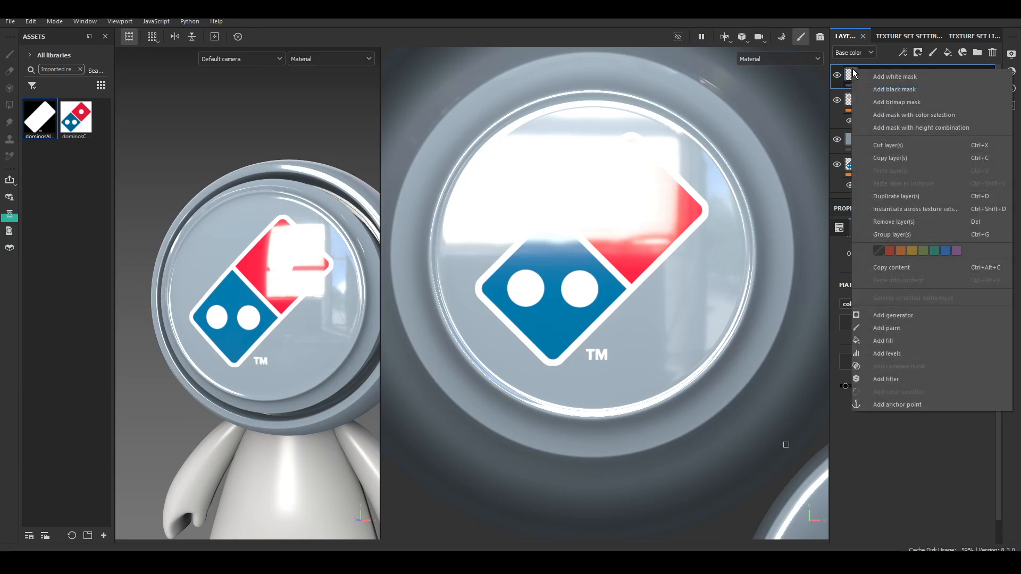
{"action": "left_click", "coordinate": [894, 77]}
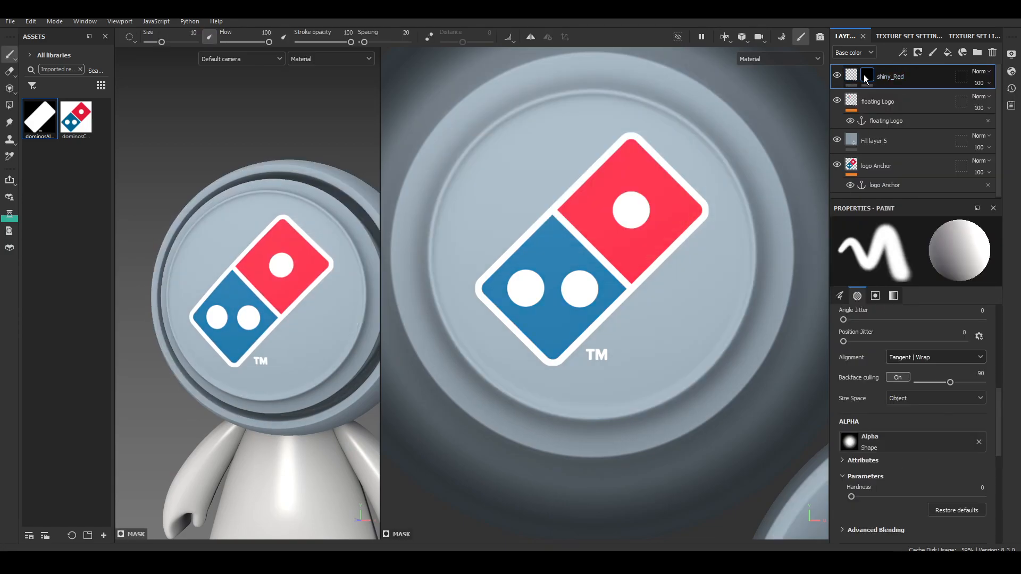
{"action": "right_click", "coordinate": [865, 77]}
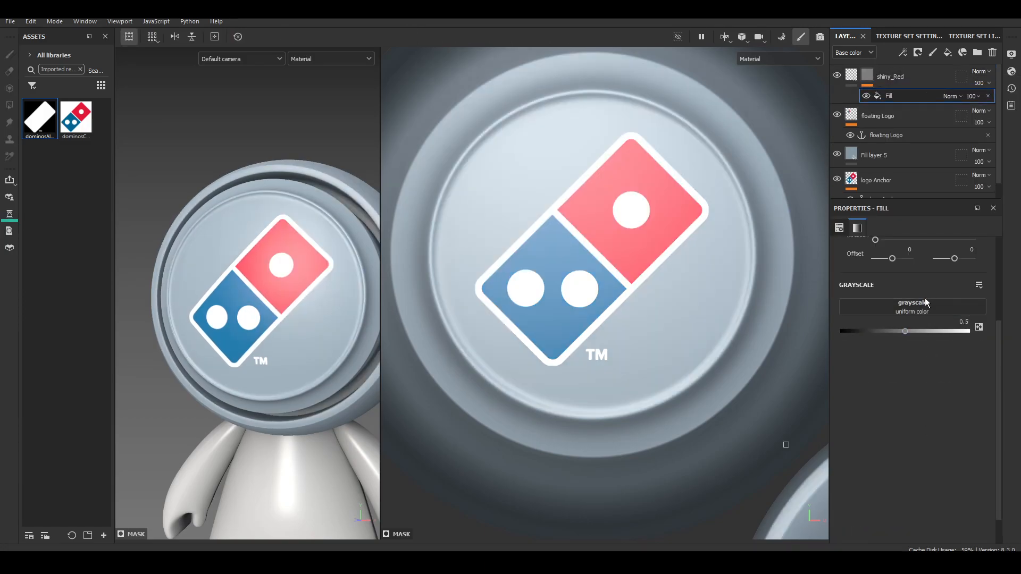
Step: Fill the shiny_Red mask from the floating Logo anchor and view the mask alone
{"action": "left_click", "coordinate": [912, 306]}
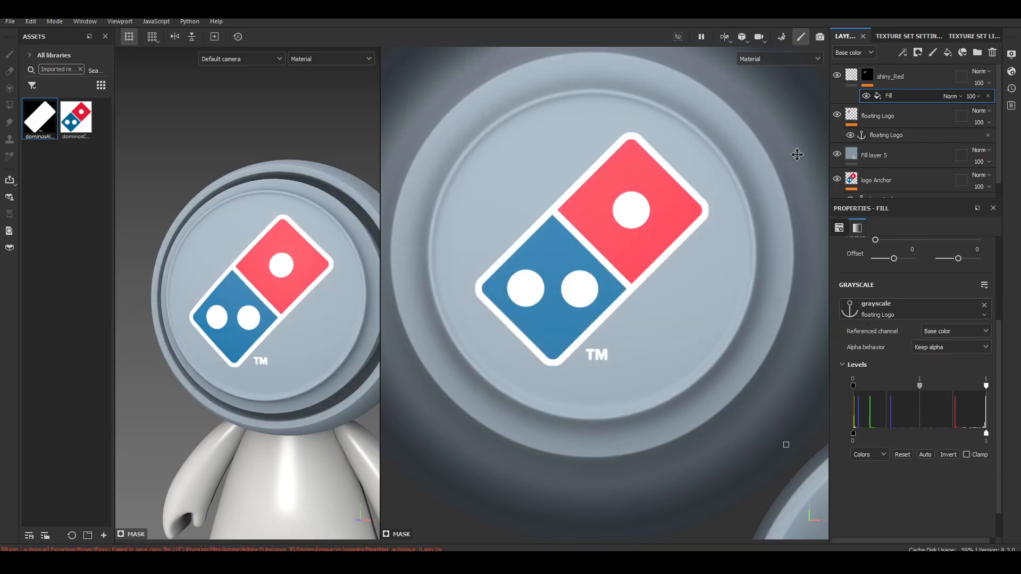
{"action": "mouse_move", "coordinate": [827, 385]}
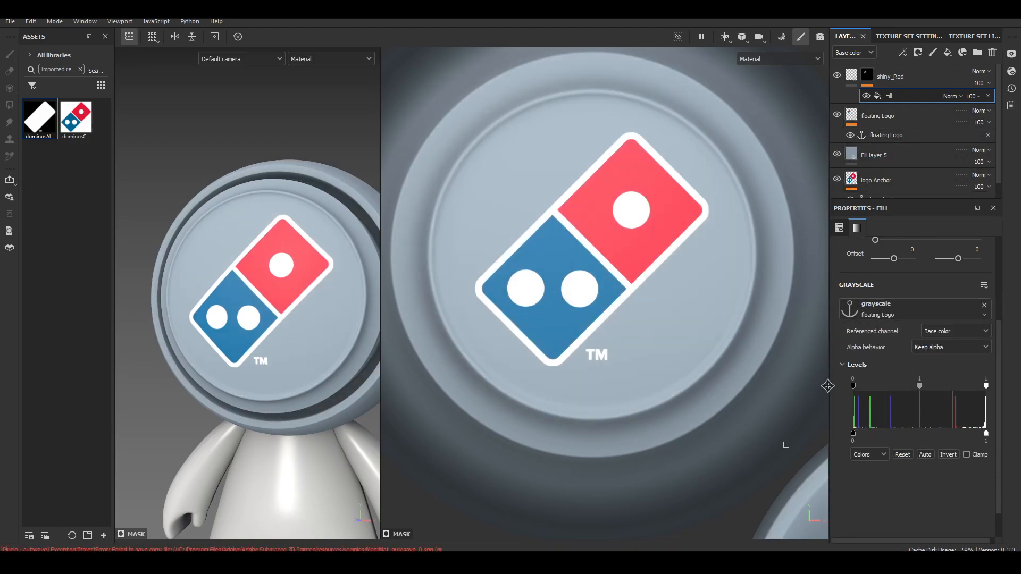
{"action": "mouse_move", "coordinate": [301, 250]}
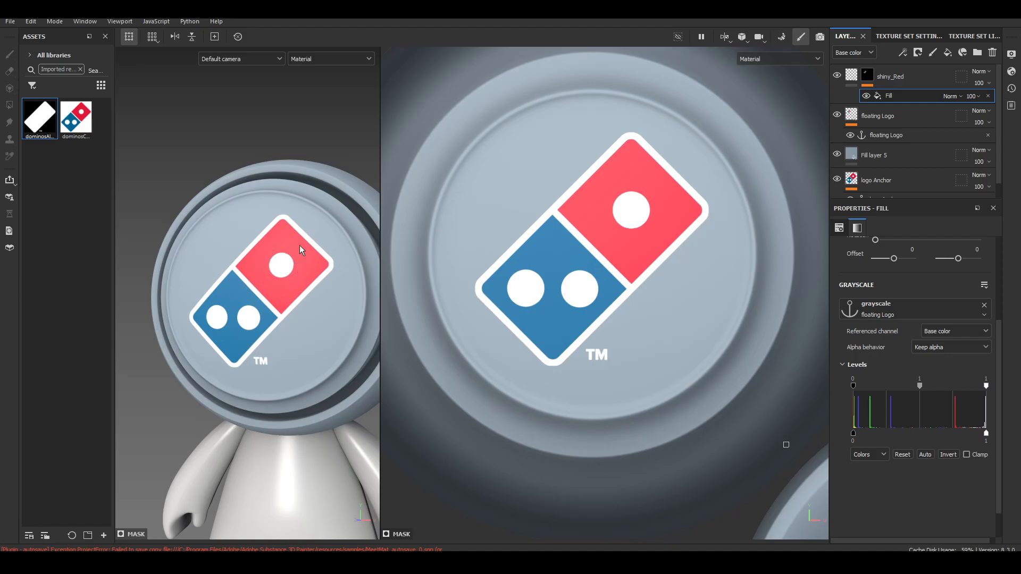
{"action": "mouse_move", "coordinate": [293, 247]}
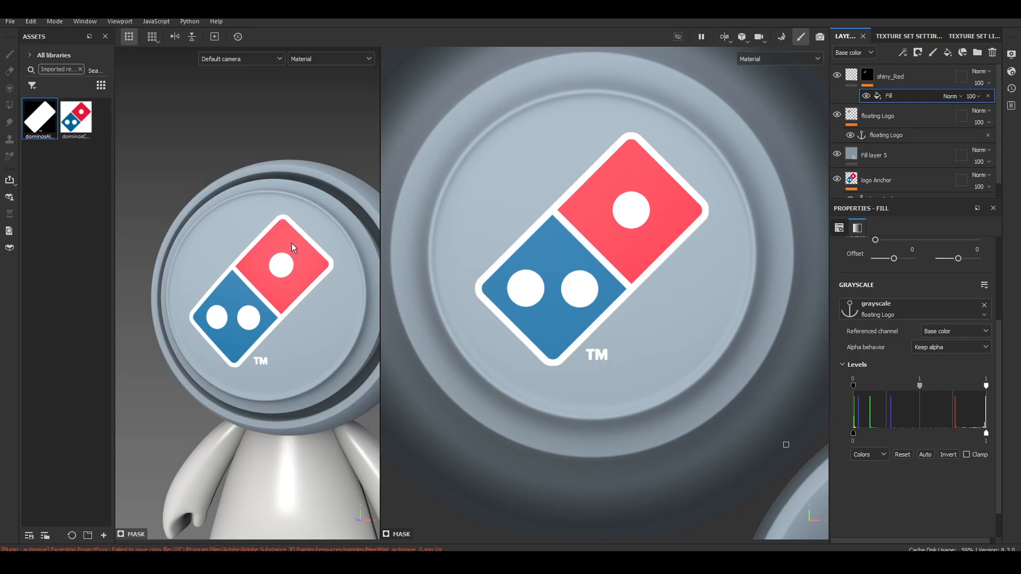
{"action": "left_click", "coordinate": [886, 135]}
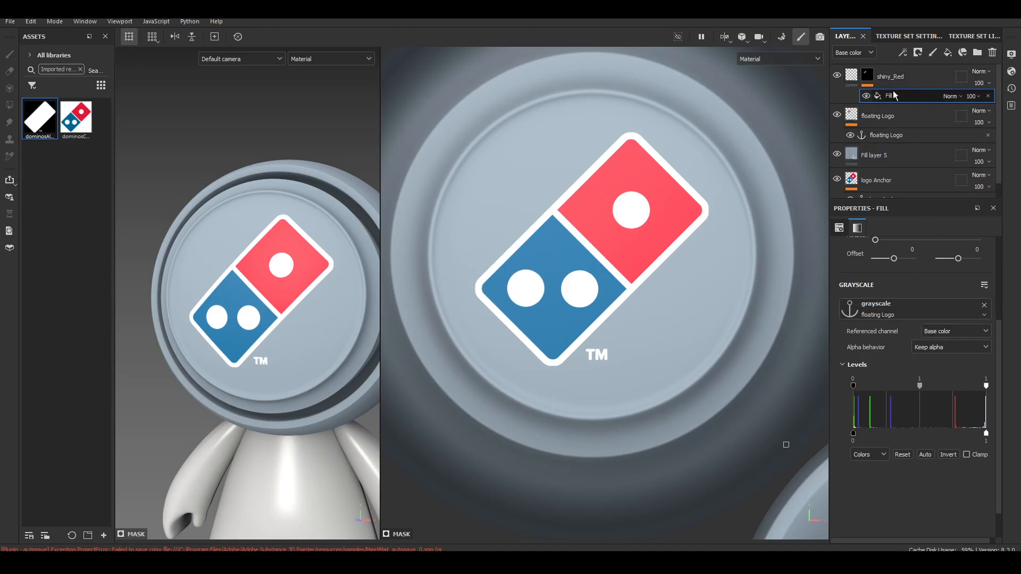
{"action": "mouse_move", "coordinate": [932, 416]}
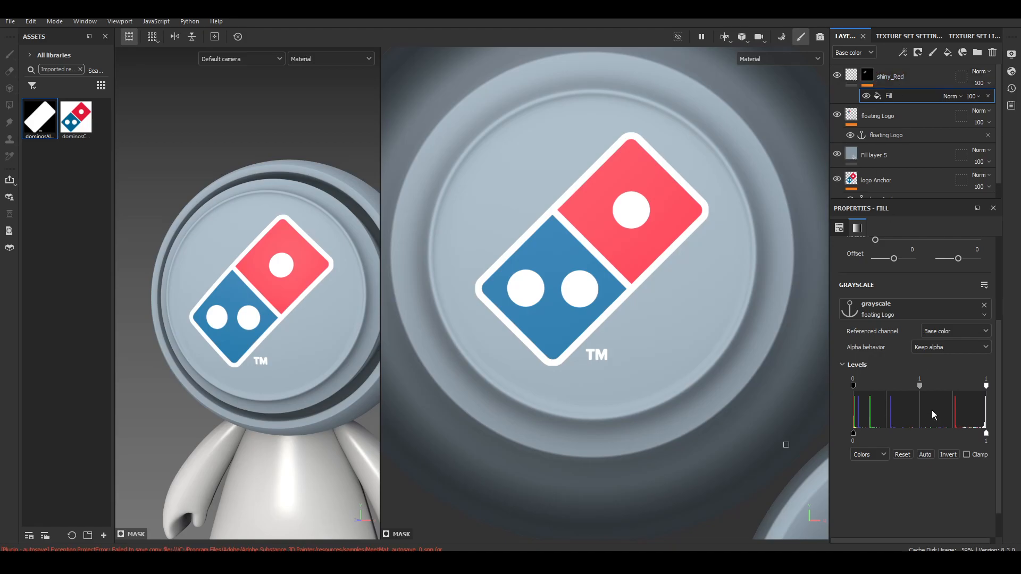
{"action": "left_click", "coordinate": [866, 77]}
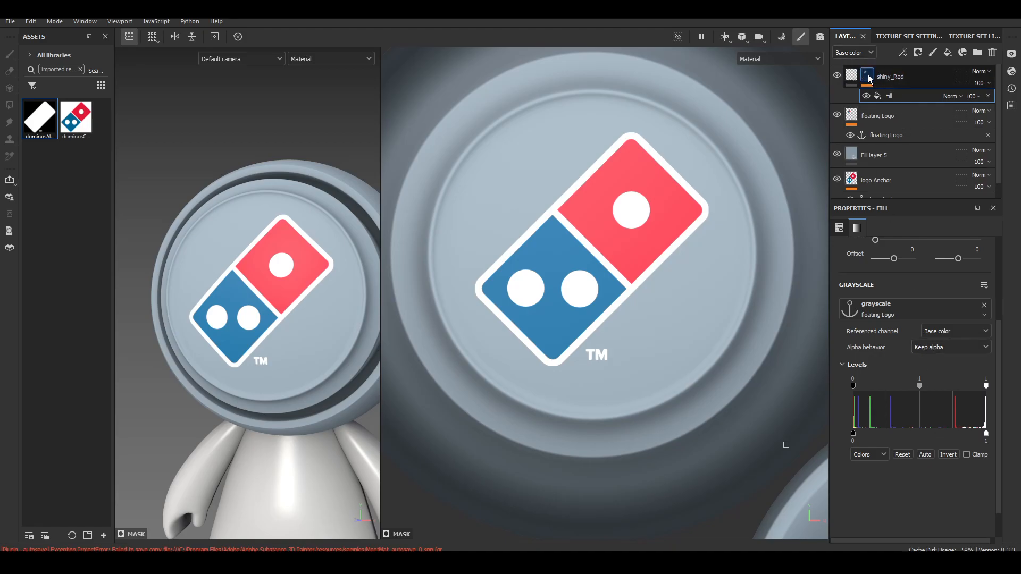
{"action": "left_click", "coordinate": [866, 76]}
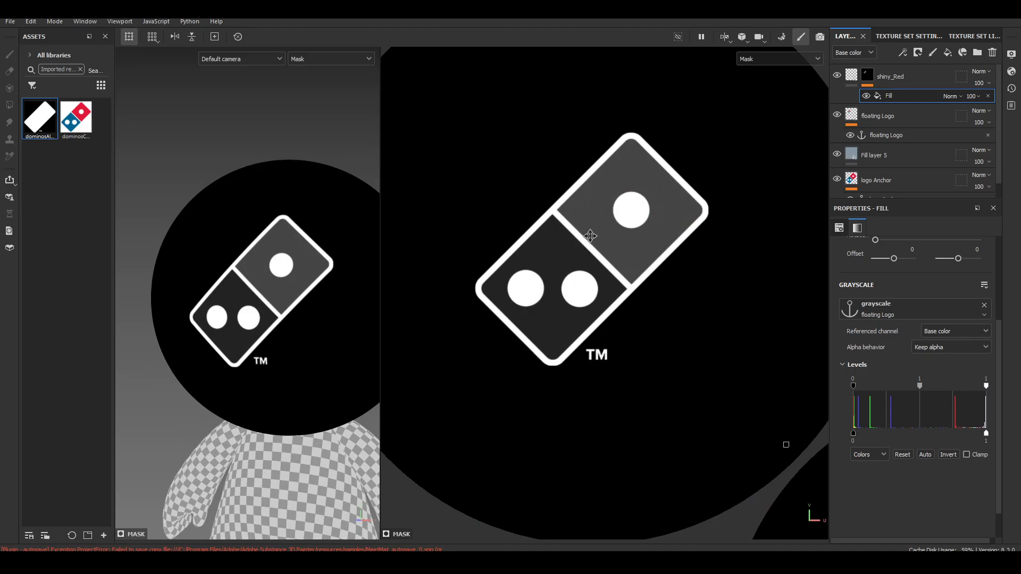
{"action": "mouse_move", "coordinate": [612, 224]}
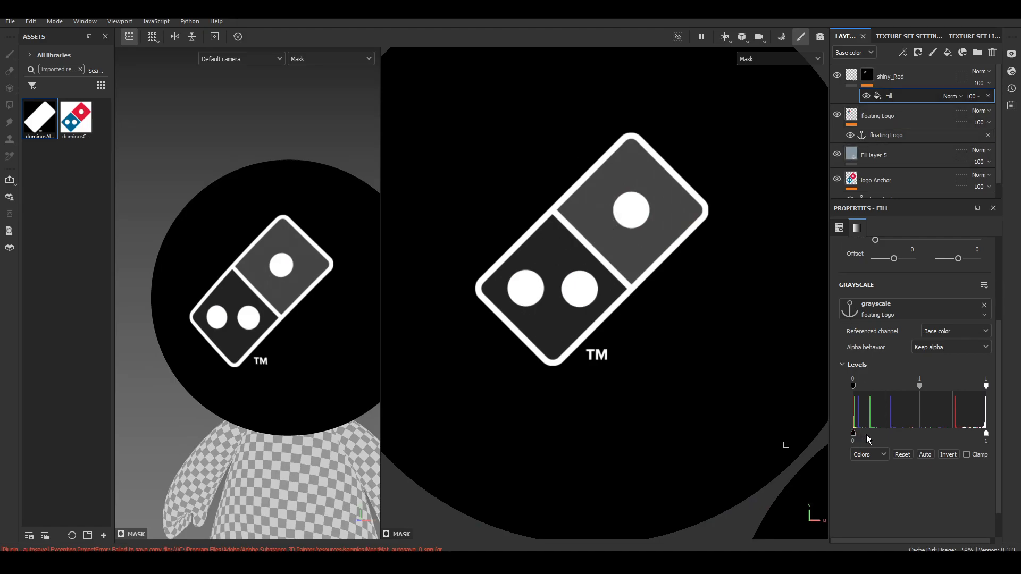
Step: Set the mask Levels to the Blue channel, adjust them to separate the red tile, and invert
{"action": "left_click", "coordinate": [869, 454]}
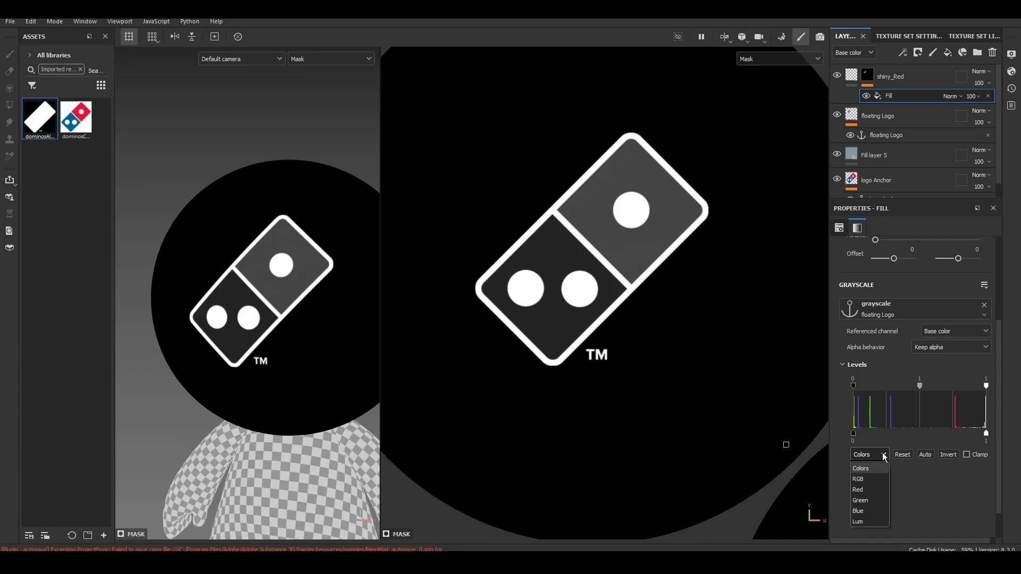
{"action": "left_click", "coordinate": [858, 521]}
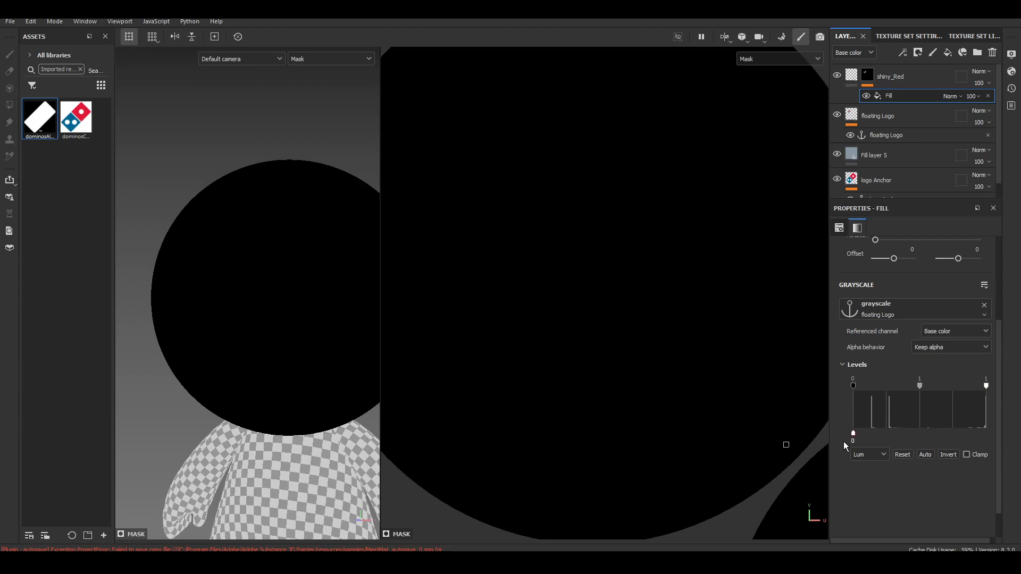
{"action": "left_click", "coordinate": [868, 454]}
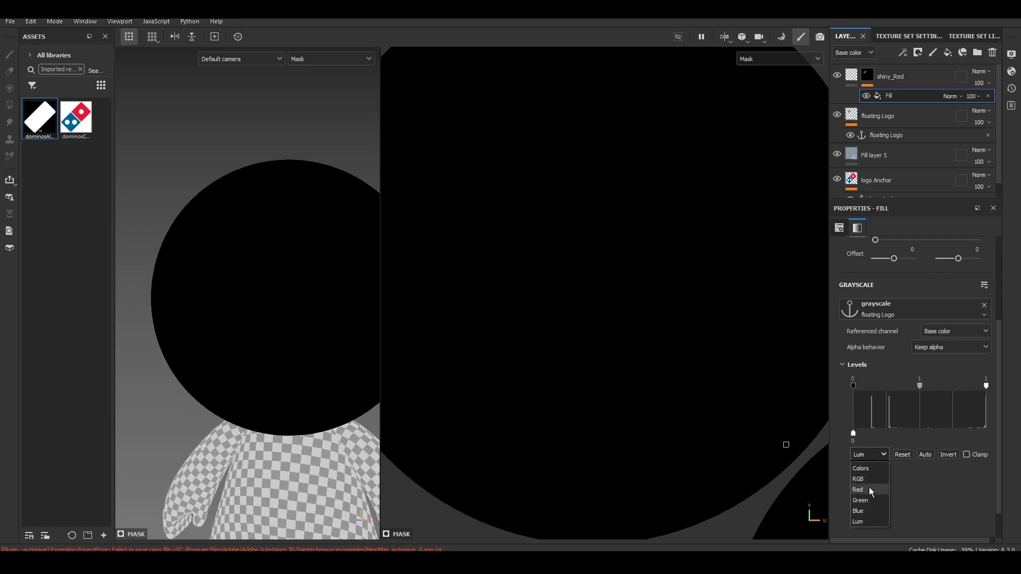
{"action": "left_click", "coordinate": [858, 511]}
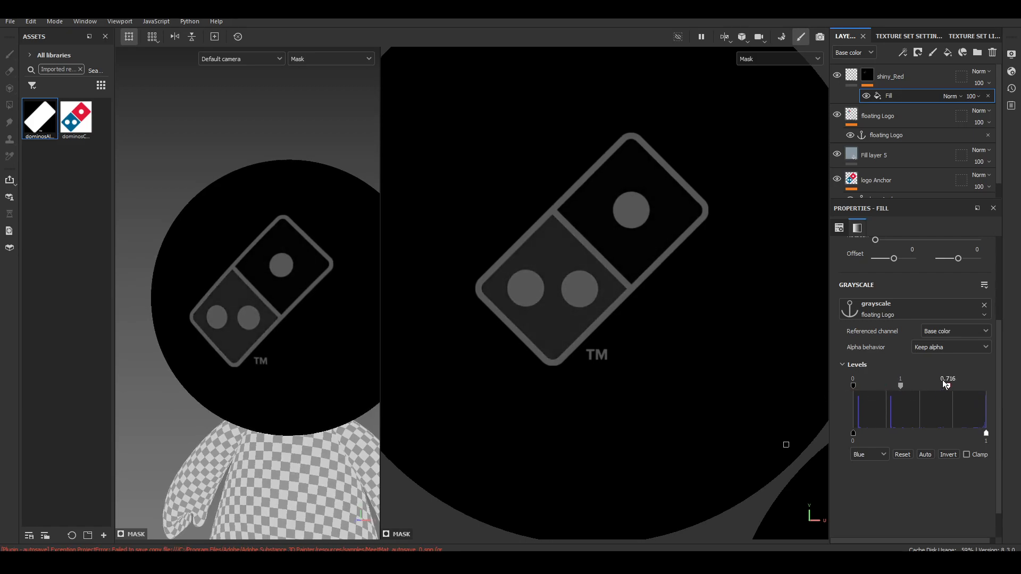
{"action": "left_click_drag", "start_coordinate": [945, 385], "coordinate": [892, 385]}
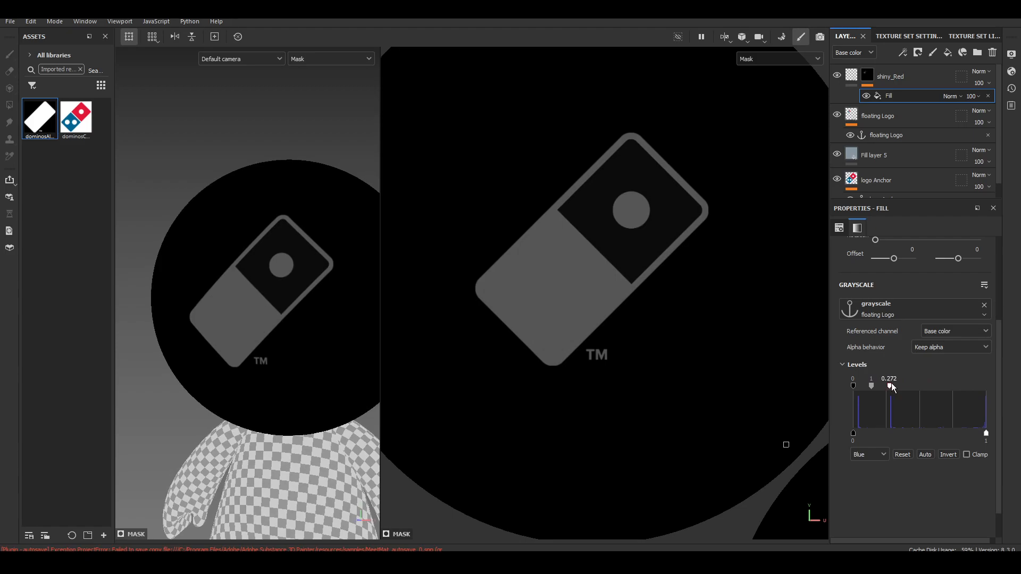
{"action": "left_click_drag", "start_coordinate": [893, 386], "coordinate": [878, 386]}
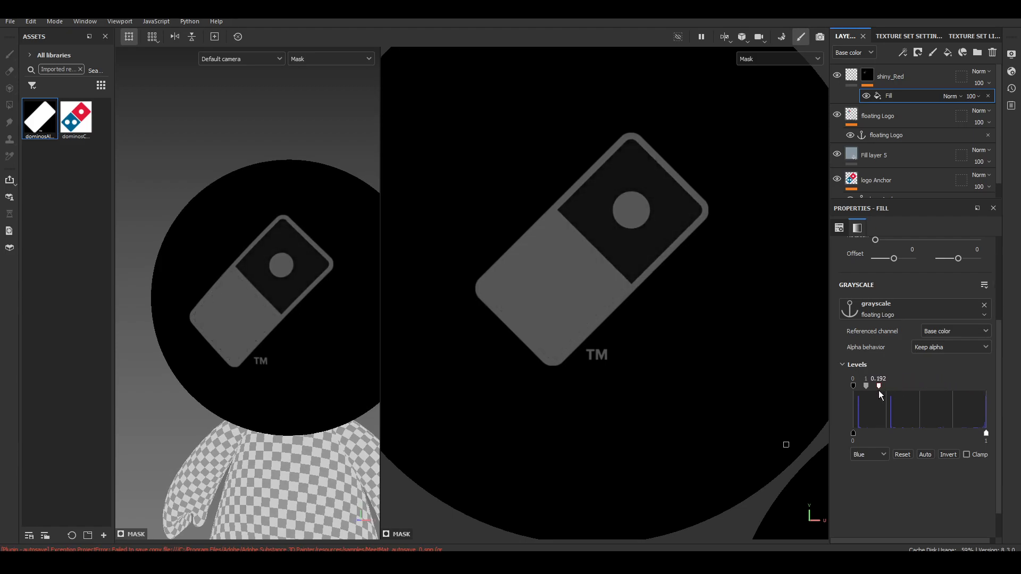
{"action": "left_click_drag", "start_coordinate": [878, 384], "coordinate": [891, 385]}
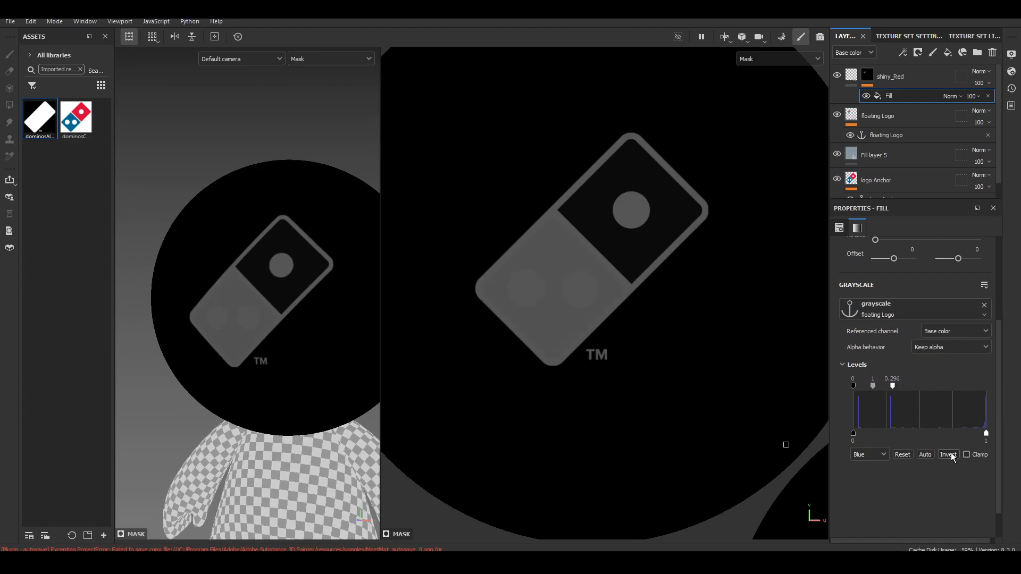
{"action": "left_click", "coordinate": [947, 454]}
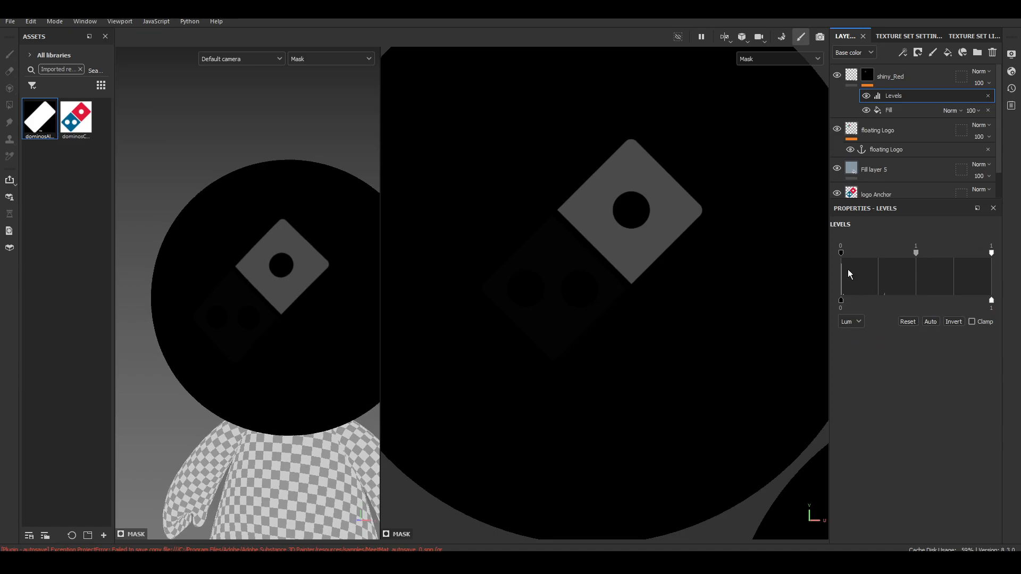
Step: Pull down the mask levels' white point so only the one-pip red tile stays in the mask
{"action": "left_click_drag", "start_coordinate": [991, 254], "coordinate": [988, 255]}
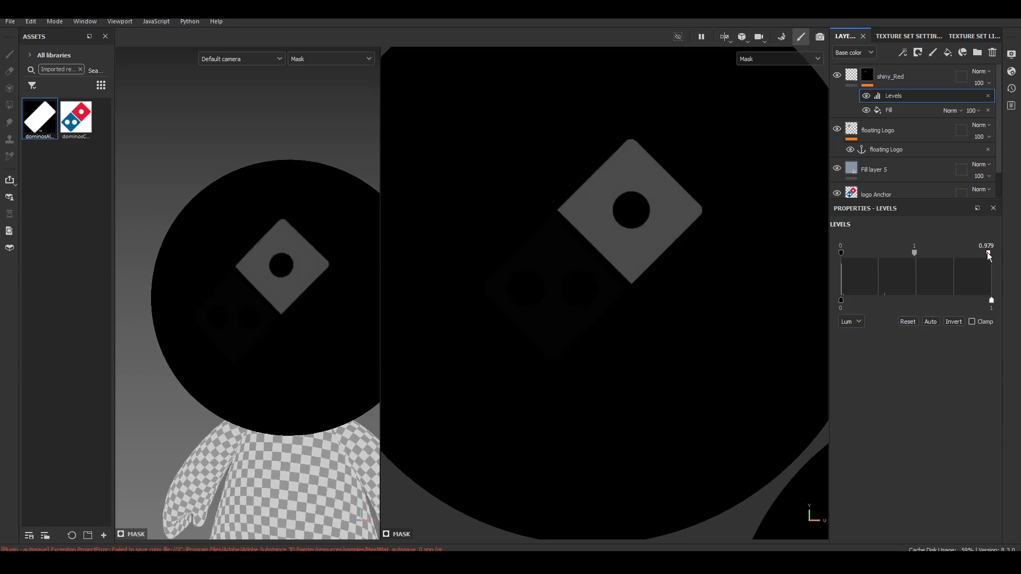
{"action": "left_click_drag", "start_coordinate": [988, 254], "coordinate": [915, 254]}
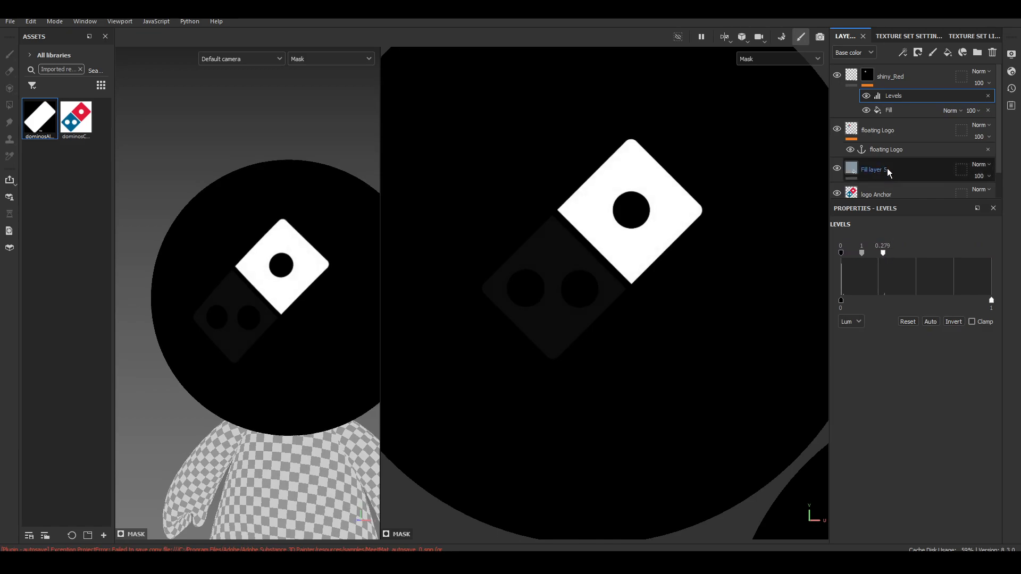
{"action": "left_click", "coordinate": [887, 109]}
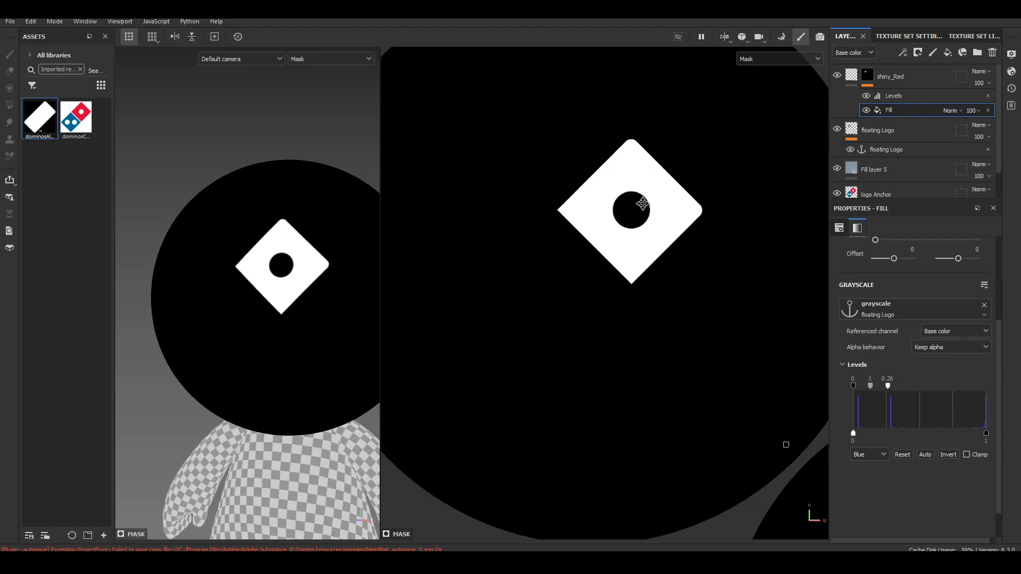
{"action": "left_click", "coordinate": [867, 77]}
{"action": "type", "text": "blue_height"}
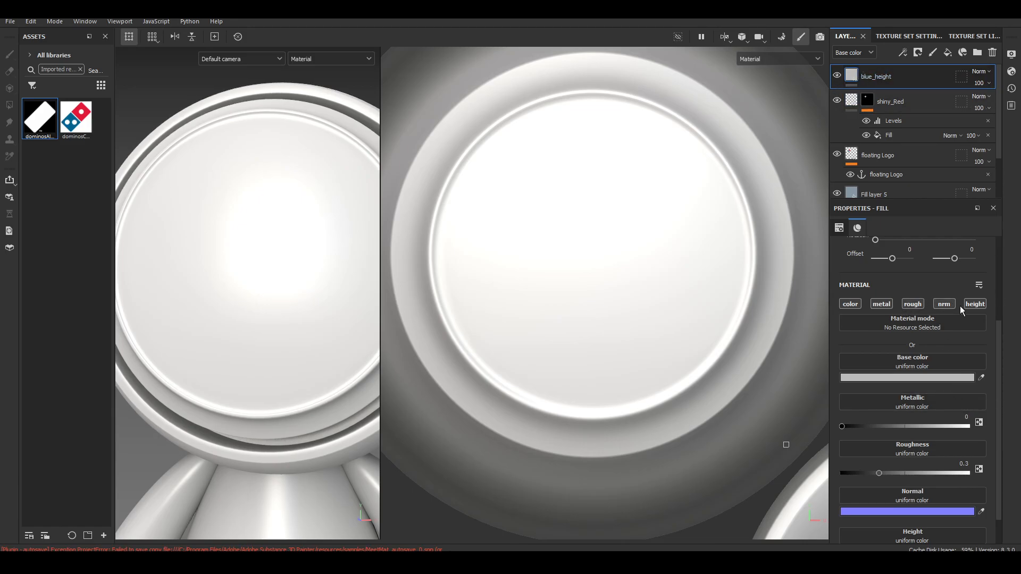
Step: Limit the blue_height fill to the height channel and raise height to about 0.23
{"action": "left_click", "coordinate": [974, 303]}
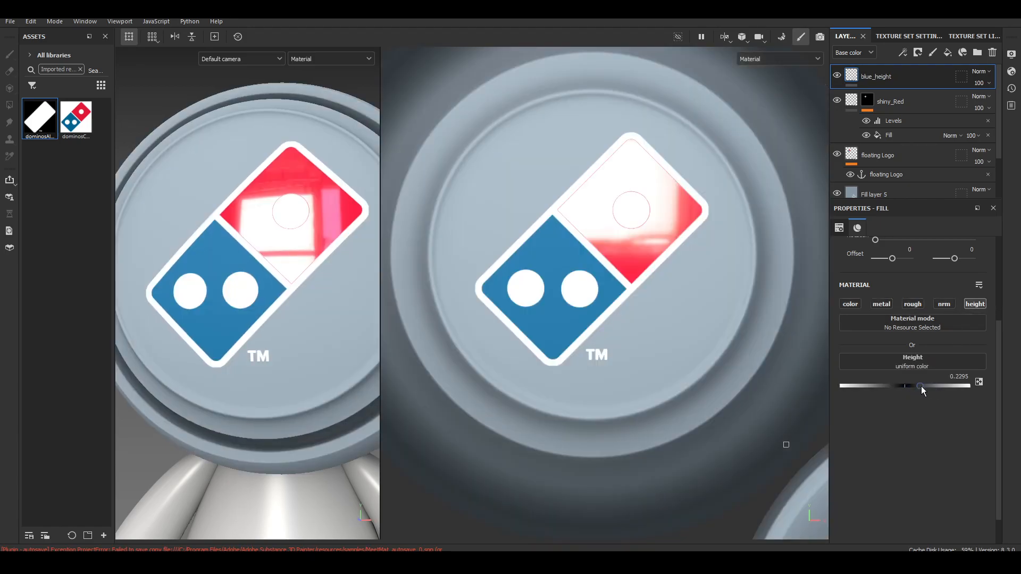
{"action": "left_click_drag", "start_coordinate": [901, 385], "coordinate": [924, 385]}
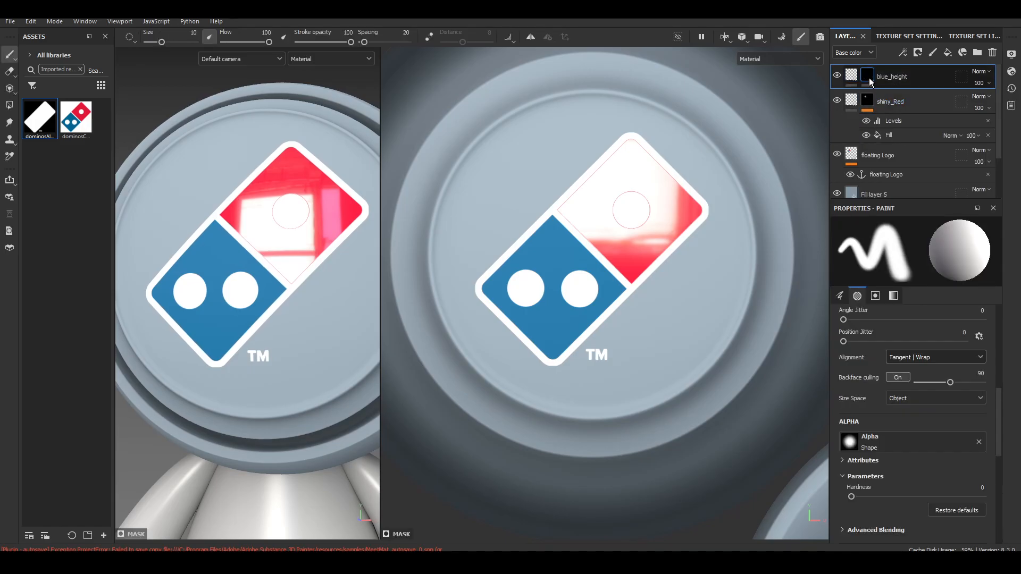
Step: Add a fill effect to the blue_height mask sampling the floating Logo anchor
{"action": "right_click", "coordinate": [891, 76]}
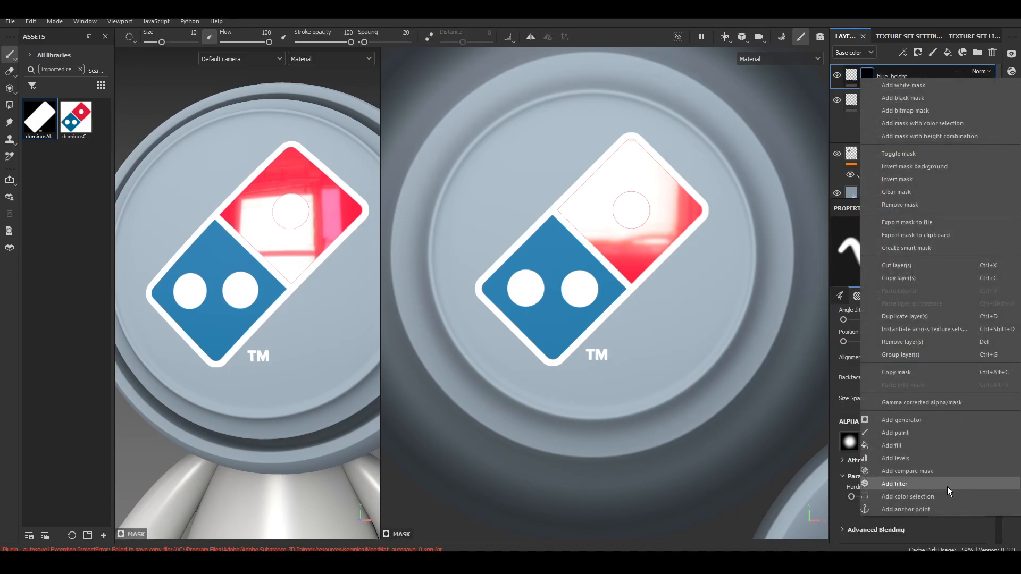
{"action": "left_click", "coordinate": [891, 445]}
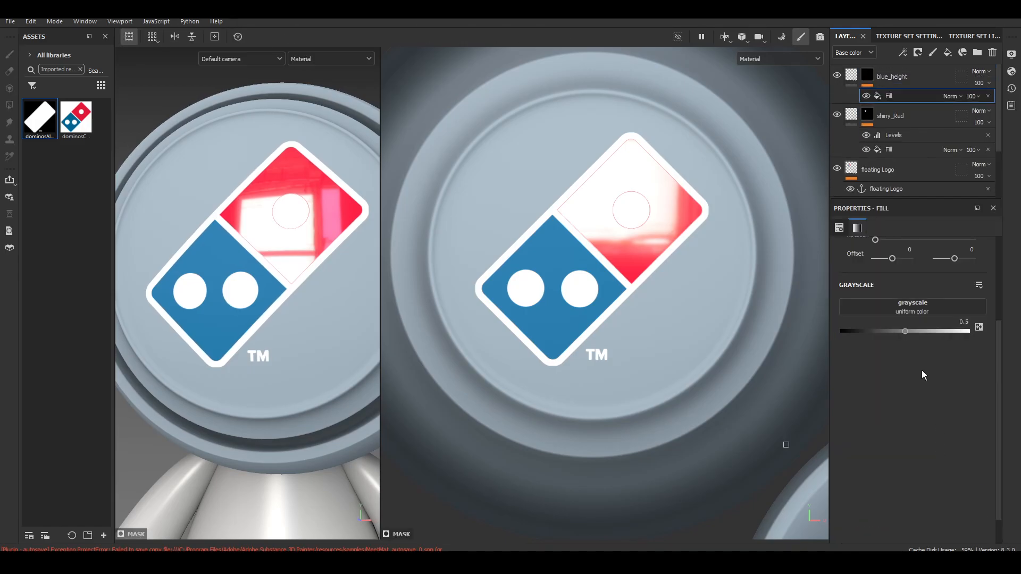
{"action": "left_click", "coordinate": [911, 302]}
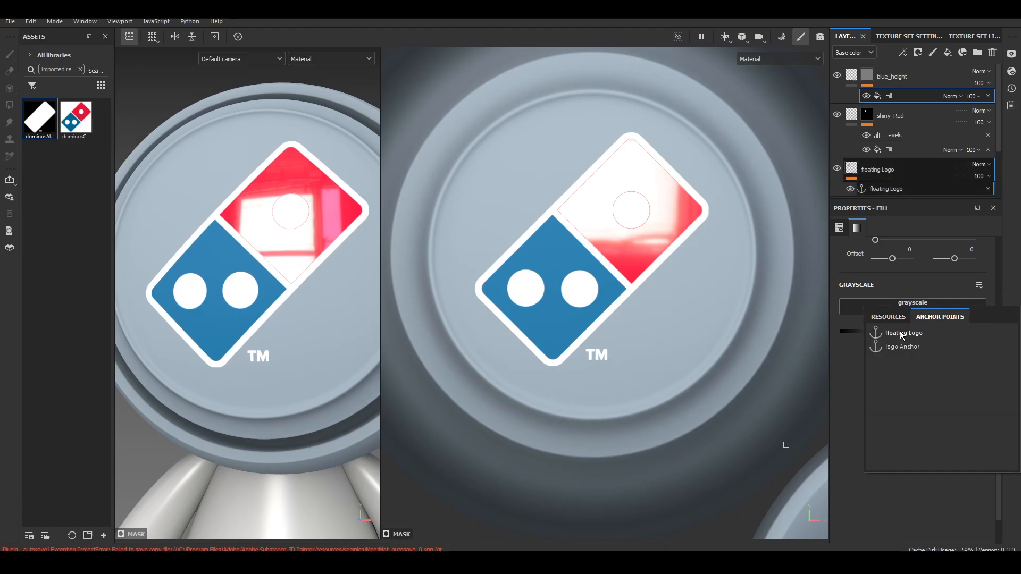
{"action": "left_click", "coordinate": [903, 332]}
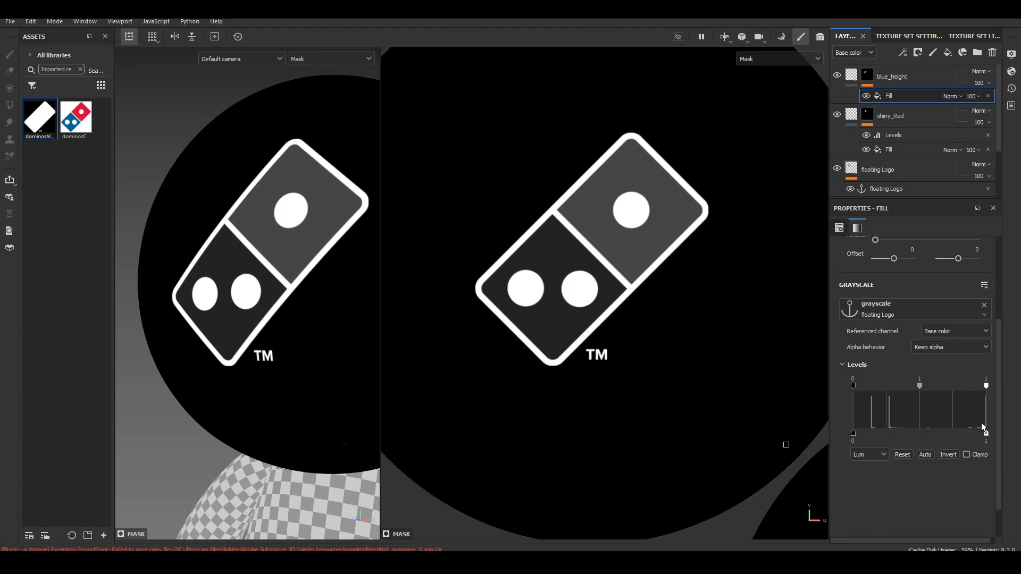
Step: Read the logo's red channel, tighten levels to split the tiles, and invert so the blue tile is white
{"action": "left_click", "coordinate": [869, 454]}
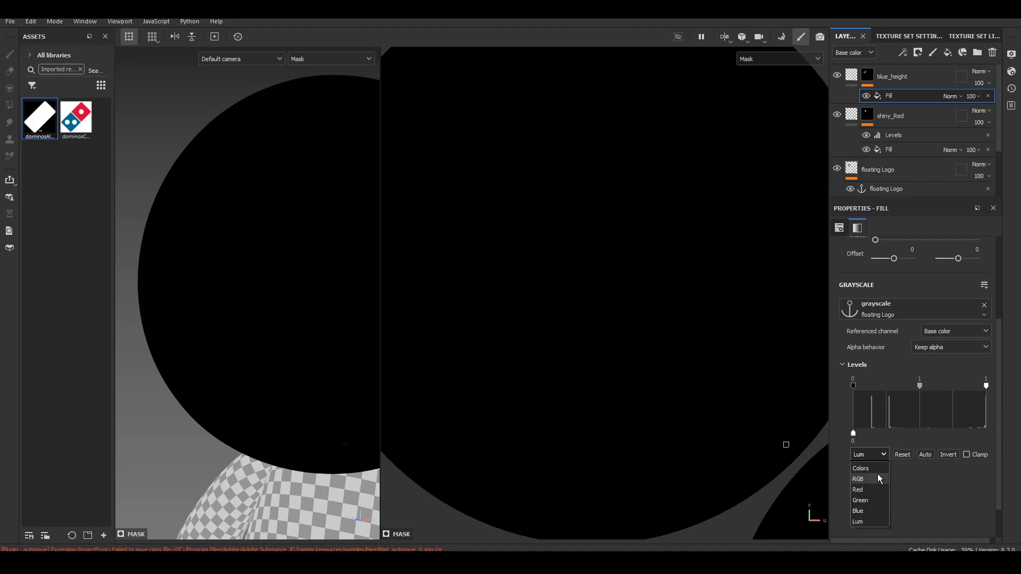
{"action": "left_click", "coordinate": [857, 490]}
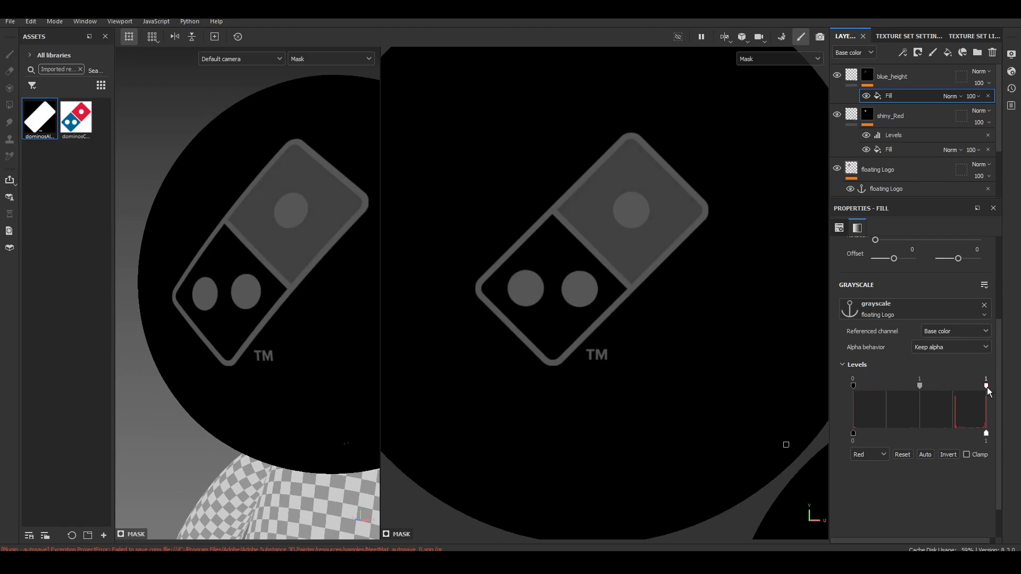
{"action": "left_click_drag", "start_coordinate": [985, 387], "coordinate": [923, 386]}
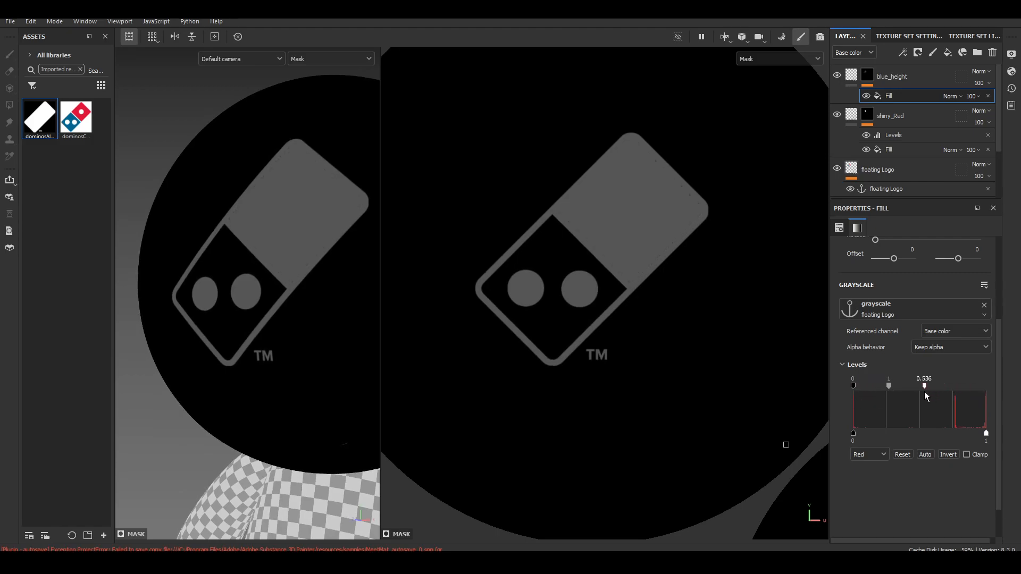
{"action": "left_click_drag", "start_coordinate": [925, 386], "coordinate": [885, 386]}
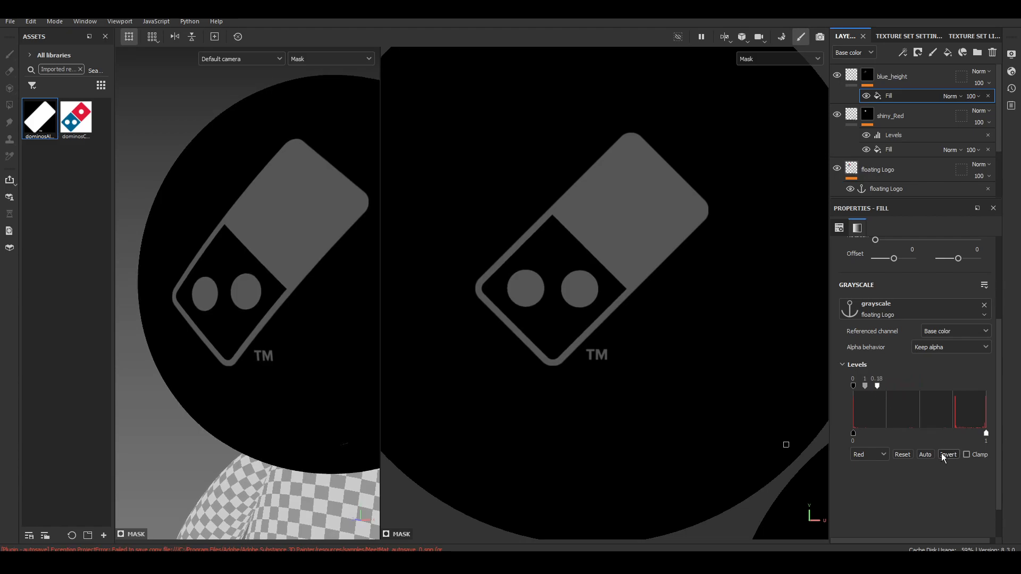
{"action": "left_click", "coordinate": [947, 454]}
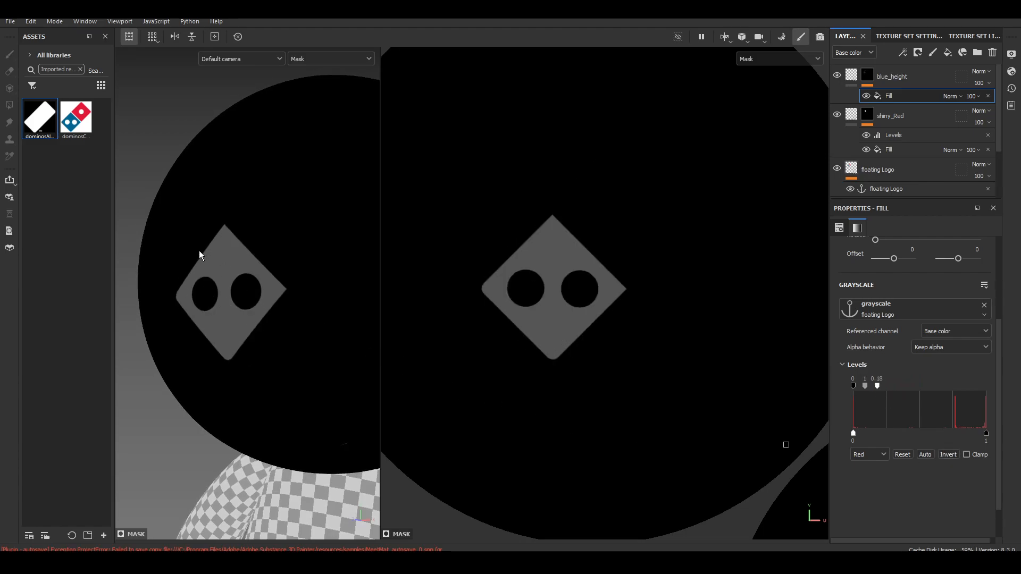
{"action": "left_click", "coordinate": [895, 135]}
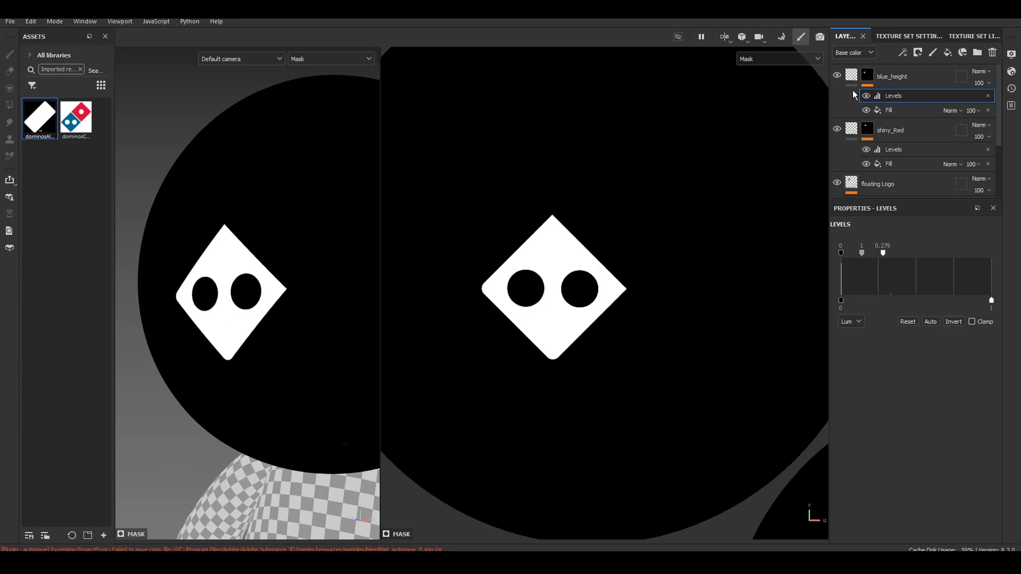
Step: Return the viewport to Material mode and orbit to view the raised blue tile beside the glossy red one
{"action": "left_click", "coordinate": [329, 58]}
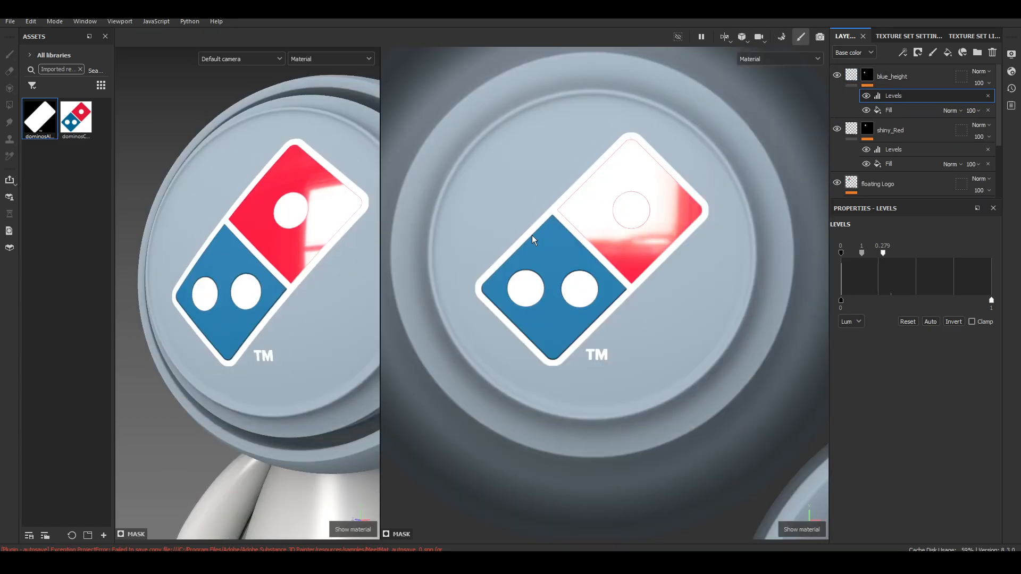
{"action": "mouse_move", "coordinate": [326, 281]}
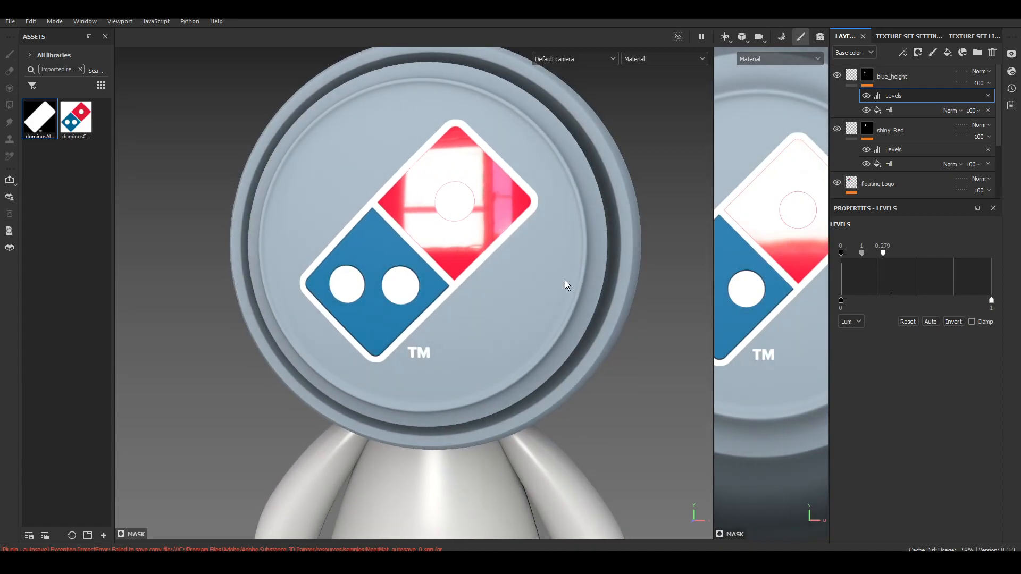
{"action": "left_click_drag", "start_coordinate": [567, 285], "coordinate": [586, 254]}
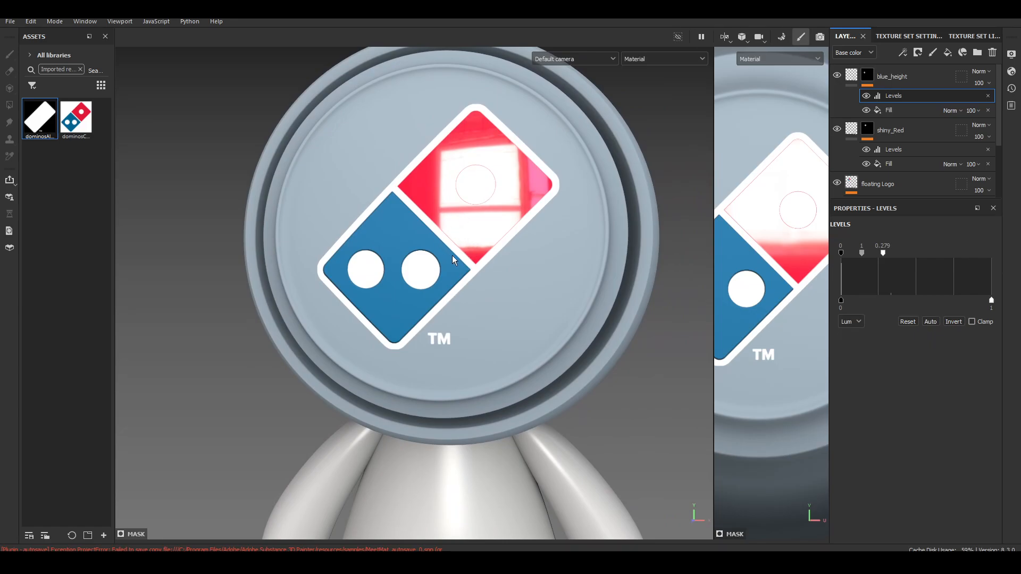
{"action": "mouse_move", "coordinate": [459, 253]}
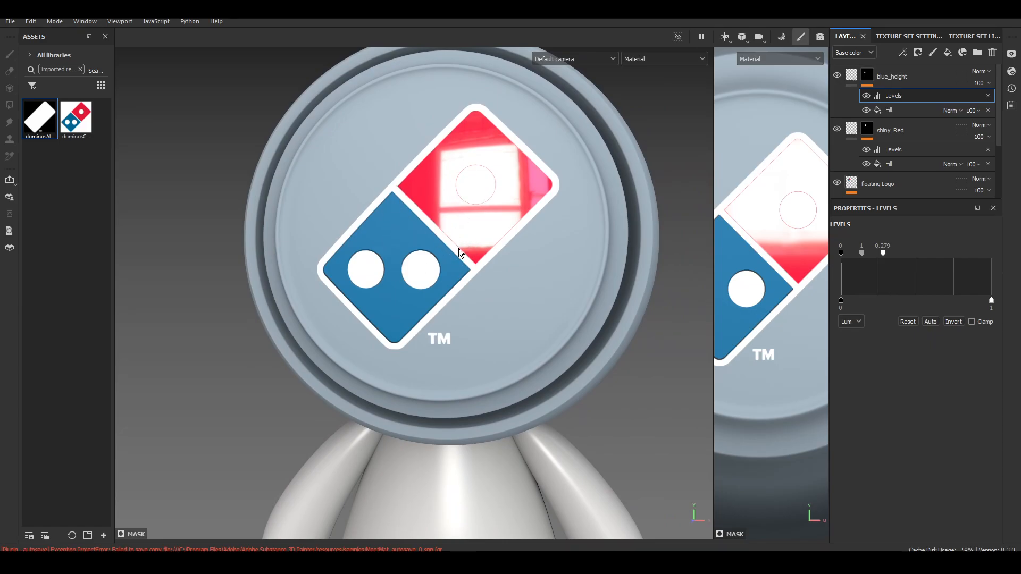
{"action": "mouse_move", "coordinate": [470, 262]}
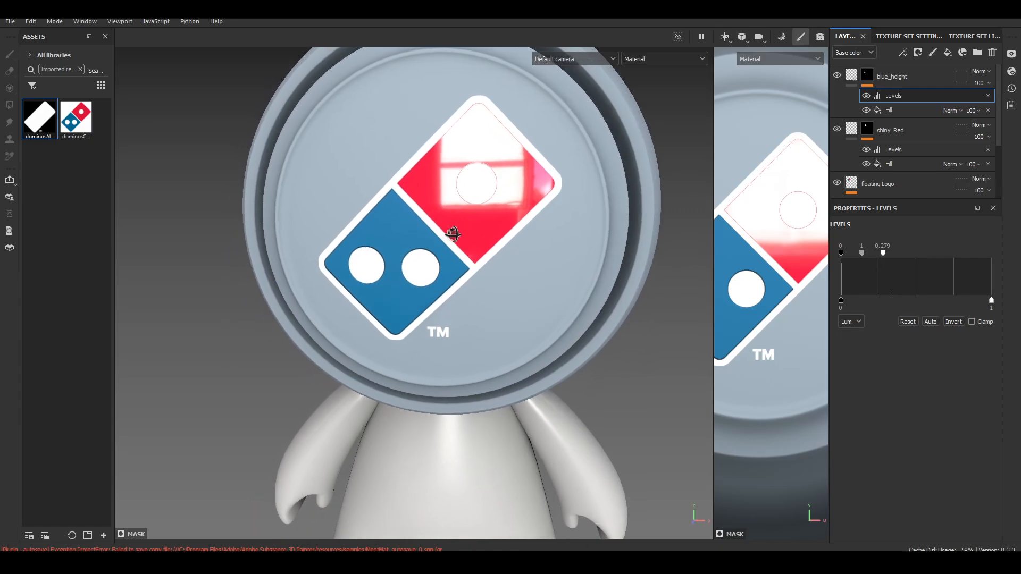
{"action": "left_click", "coordinate": [866, 96]}
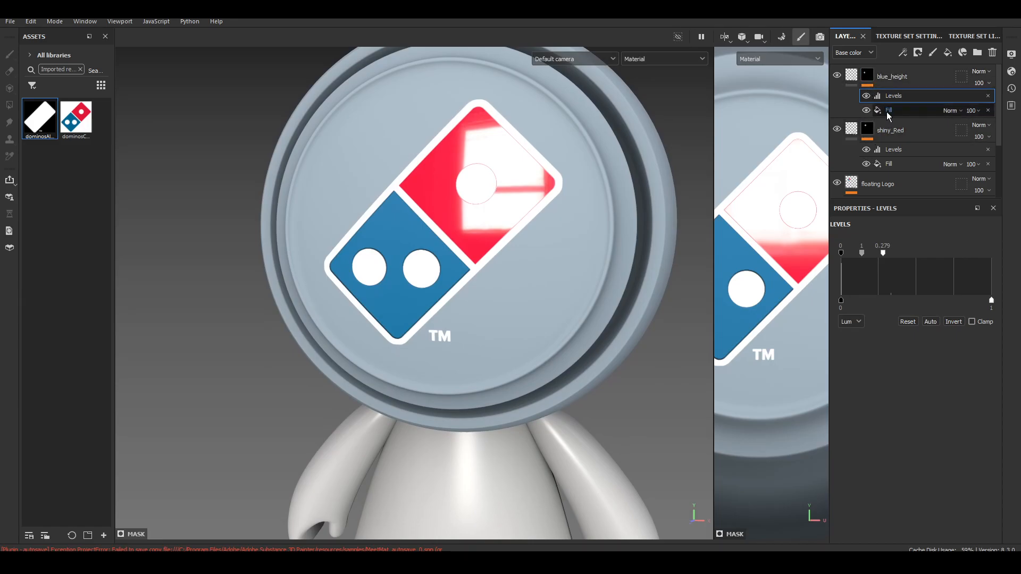
Step: Select the floating Logo layer to expose its transform manipulator
{"action": "left_click", "coordinate": [911, 110]}
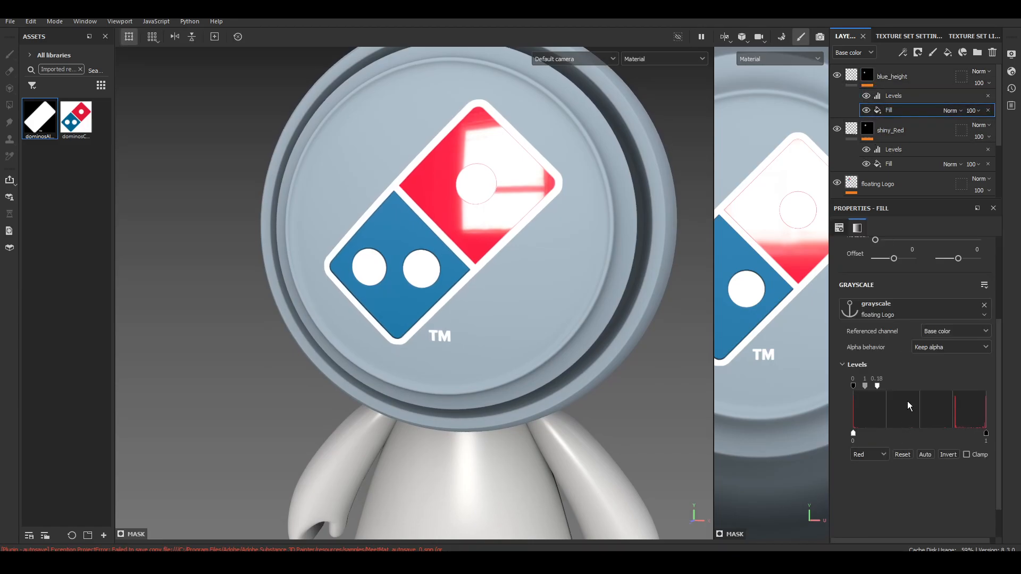
{"action": "left_click", "coordinate": [877, 184]}
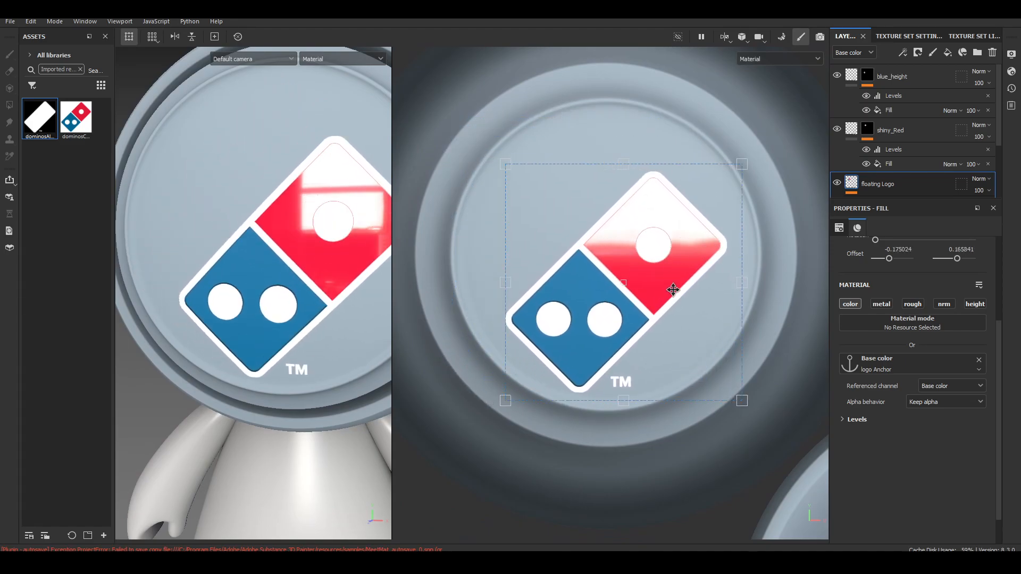
Step: Drag the floating logo up-left, lower, then right, with both tile masks following it
{"action": "left_click_drag", "start_coordinate": [741, 164], "coordinate": [675, 161]}
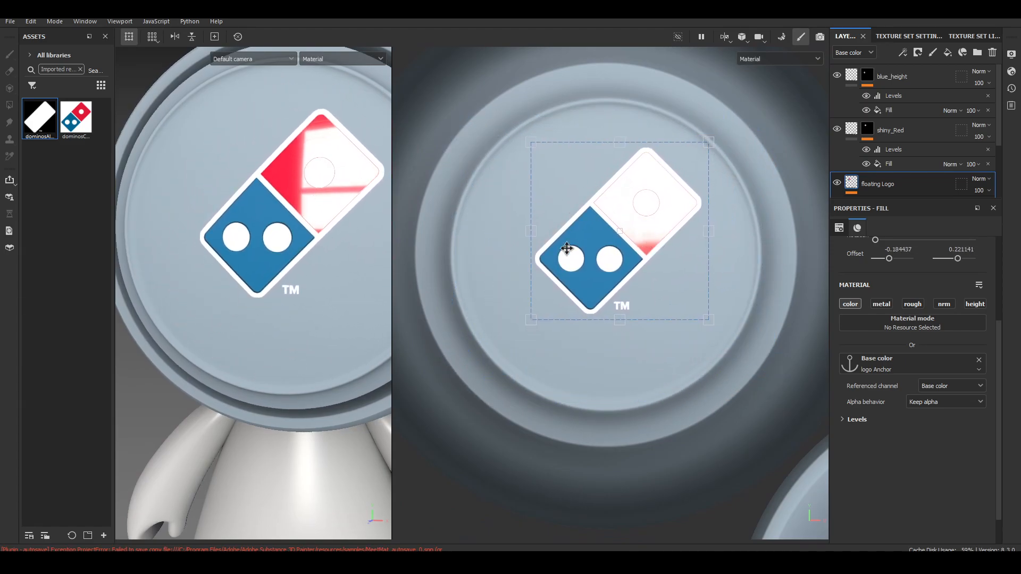
{"action": "left_click_drag", "start_coordinate": [567, 248], "coordinate": [632, 267]}
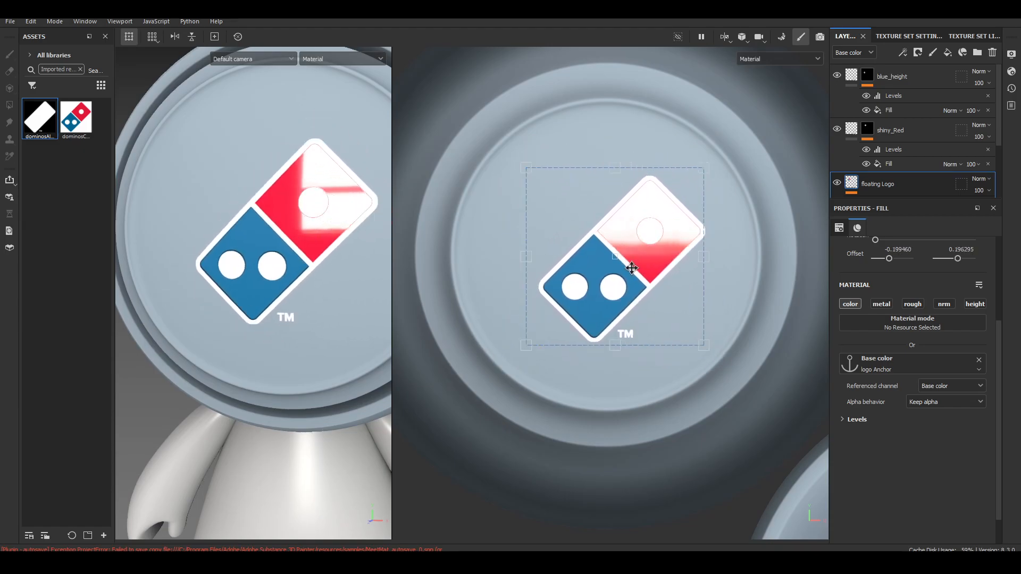
{"action": "left_click_drag", "start_coordinate": [632, 267], "coordinate": [682, 224]}
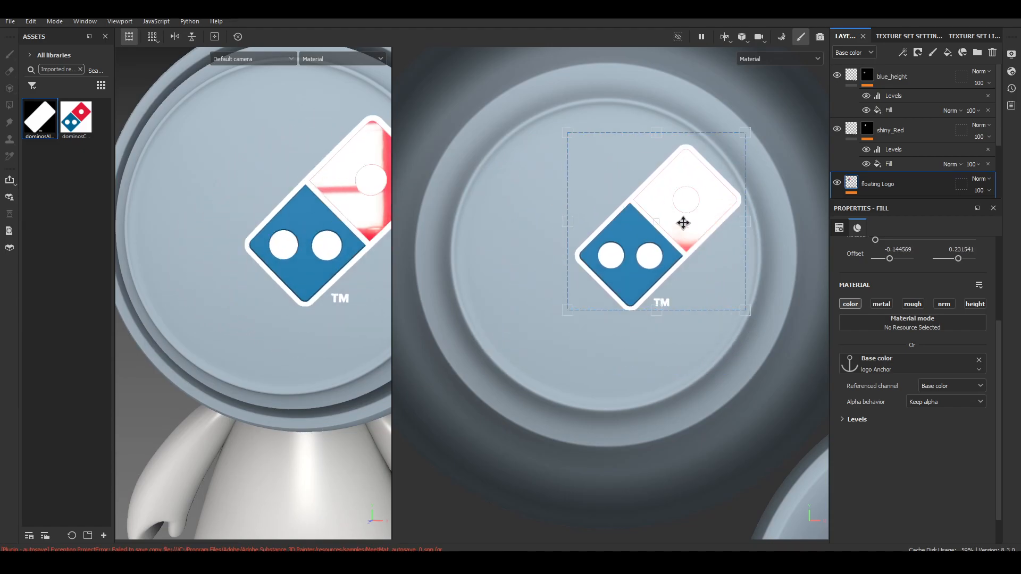